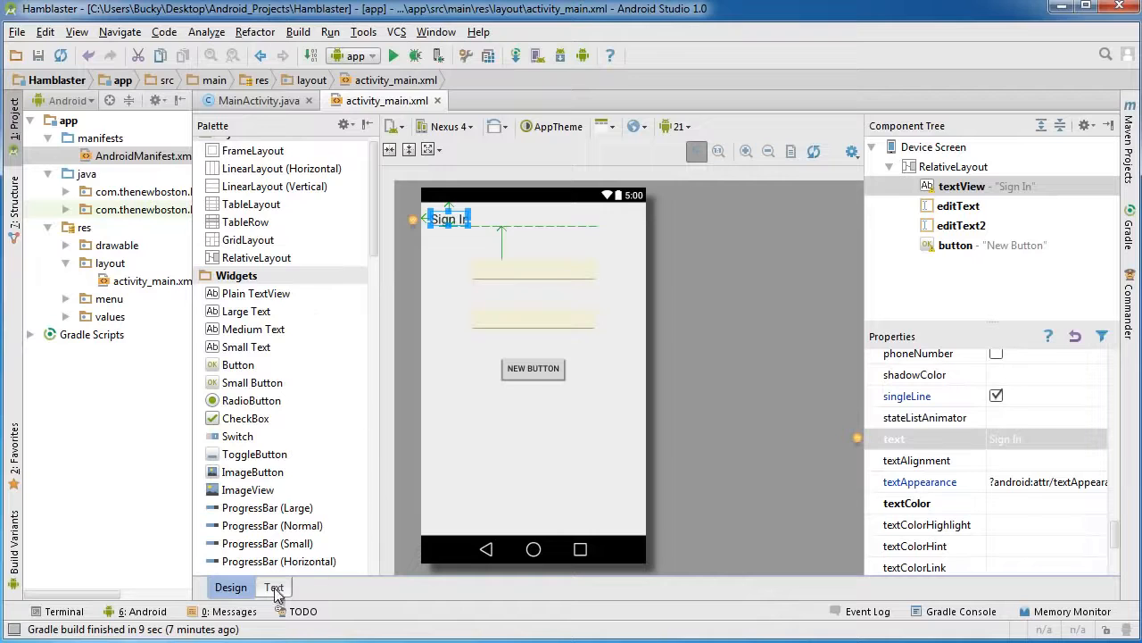
- In the layout XML, change the button's android:text from 'New Button' to 'Log In'
{"action": "left_click", "coordinate": [274, 586]}
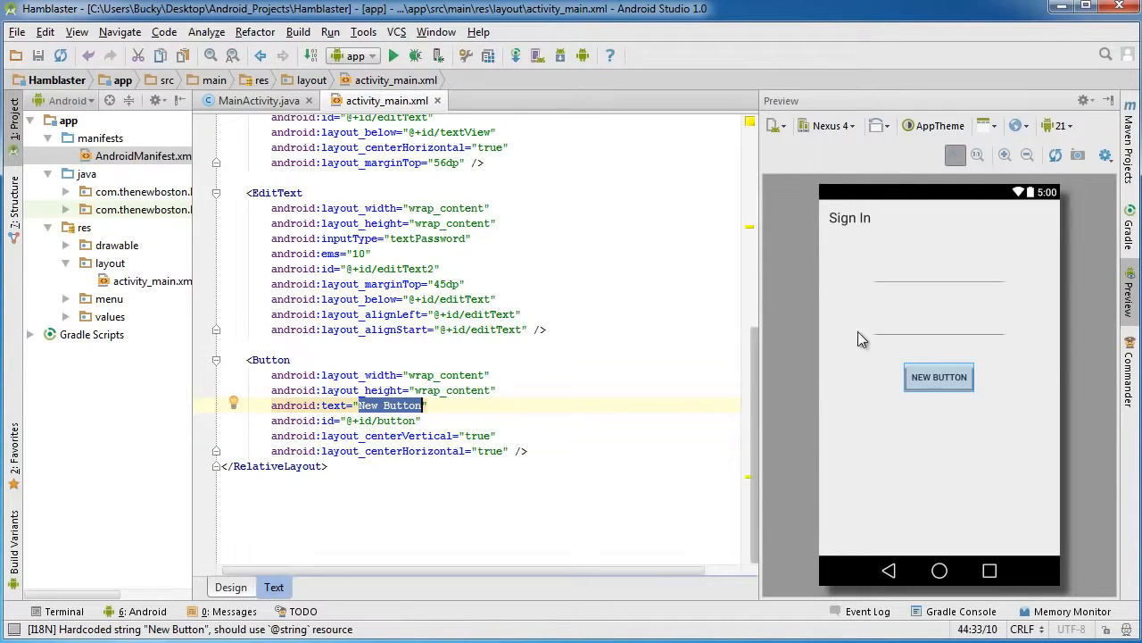
{"action": "mouse_move", "coordinate": [857, 224]}
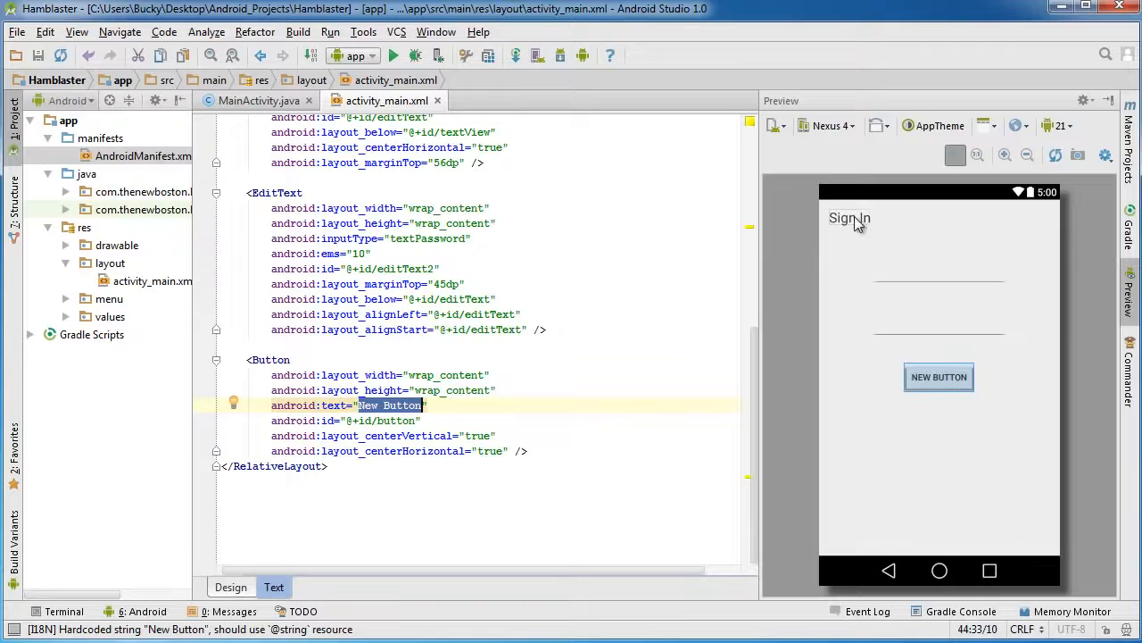
{"action": "type", "text": "Log I"}
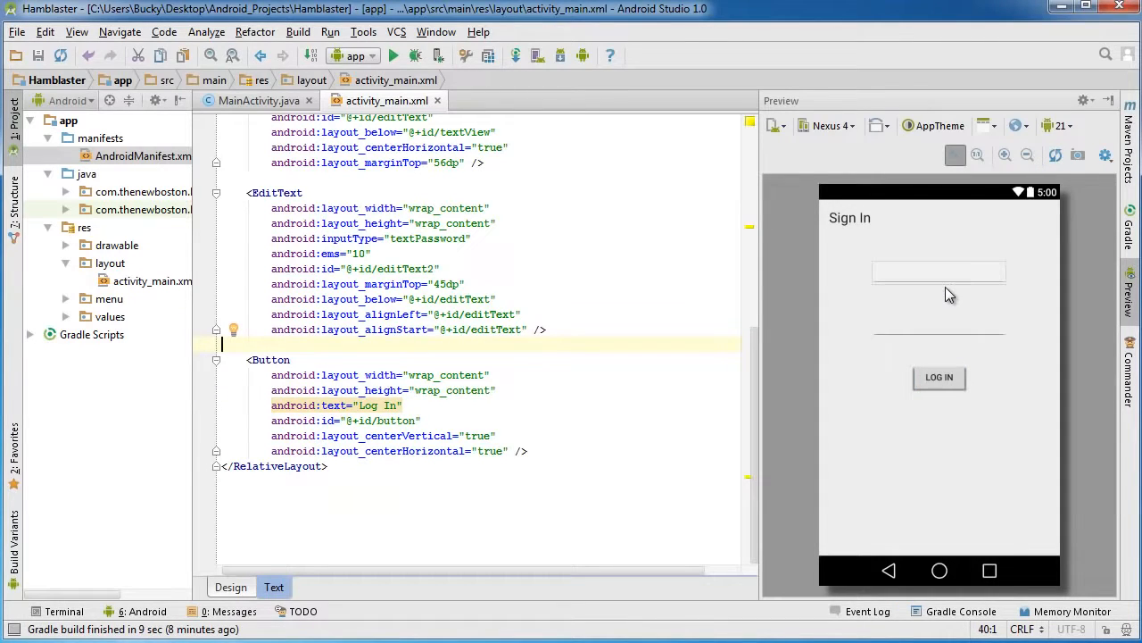
{"action": "mouse_move", "coordinate": [944, 280]}
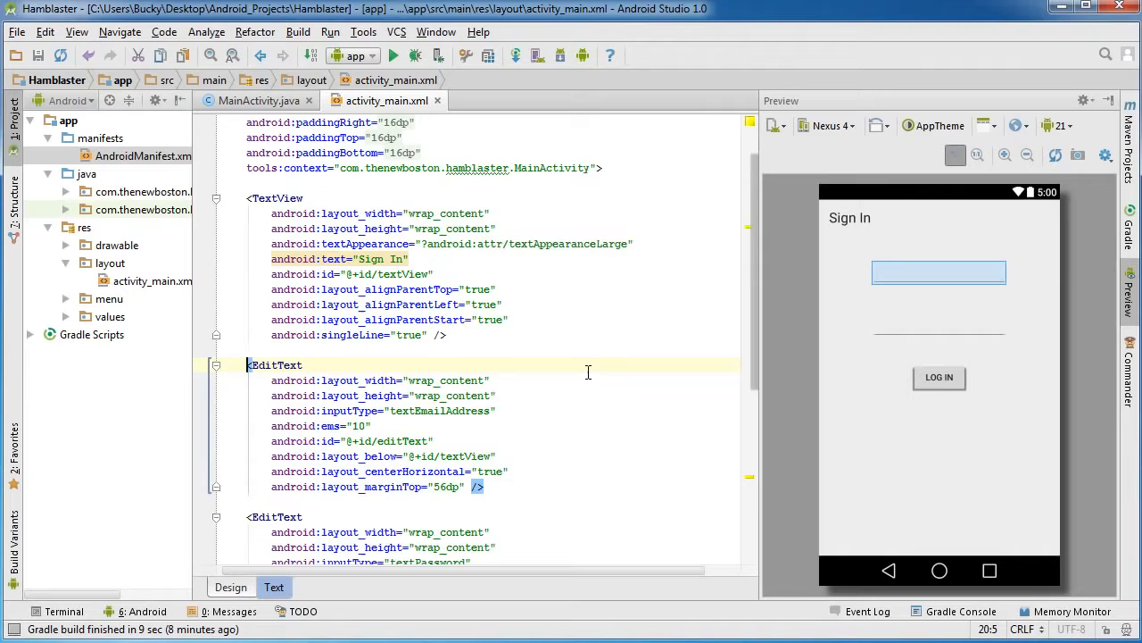
- Add an empty android:width="" attribute to the first EditText
{"action": "scroll", "scroll_direction": "down", "scroll_amount": 3}
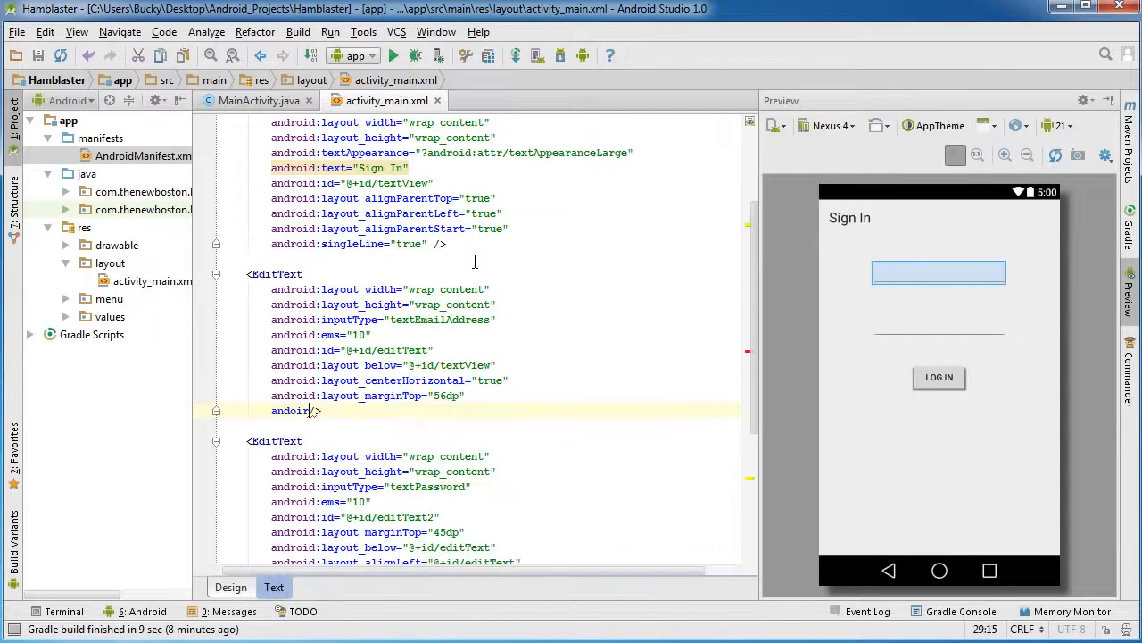
{"action": "type", "text": "androi"}
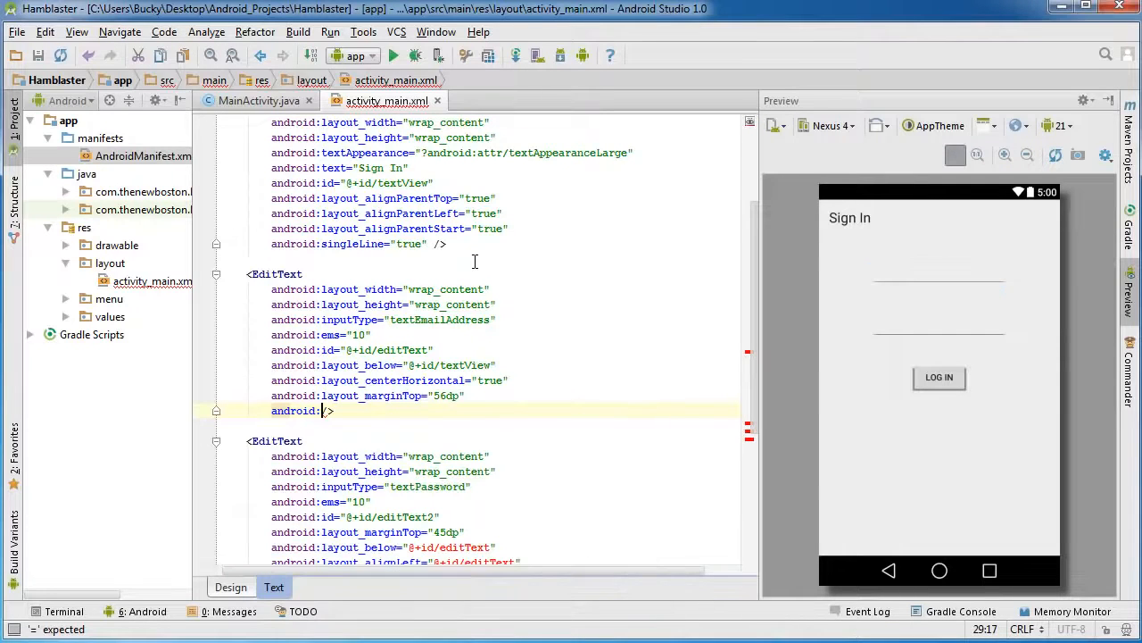
{"action": "type", "text": "width=\""}
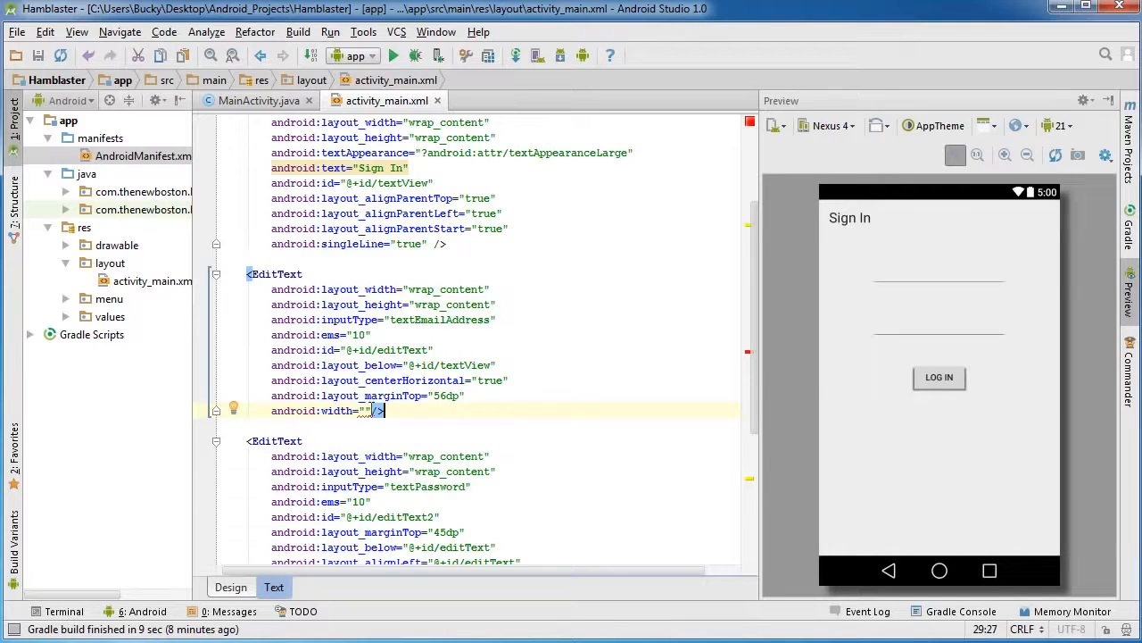
{"action": "mouse_move", "coordinate": [366, 411]}
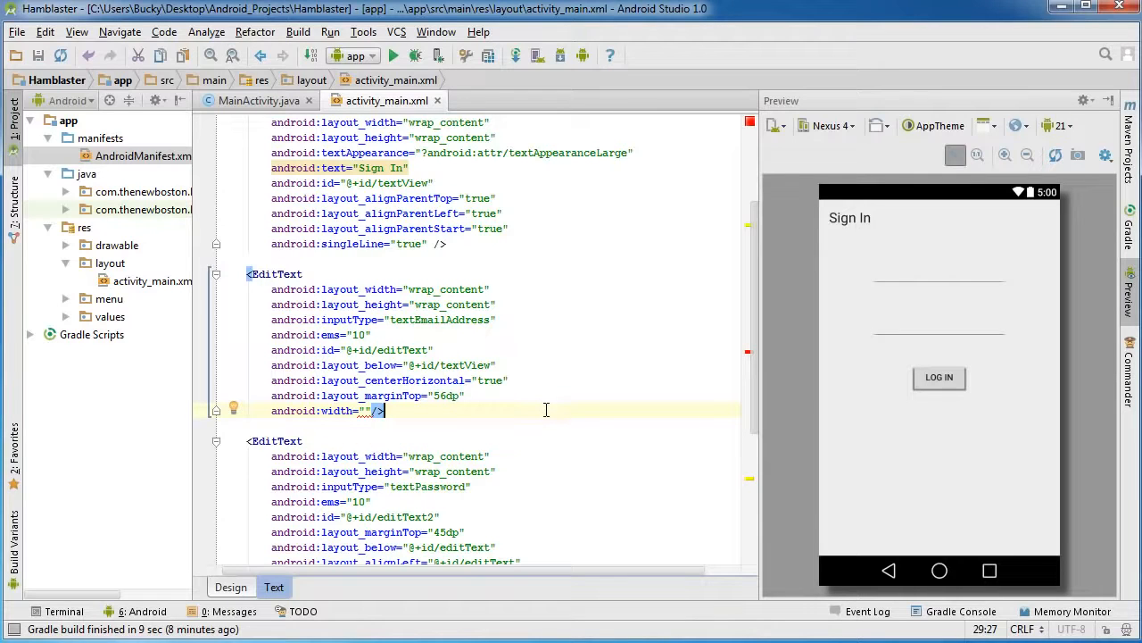
{"action": "mouse_move", "coordinate": [446, 395]}
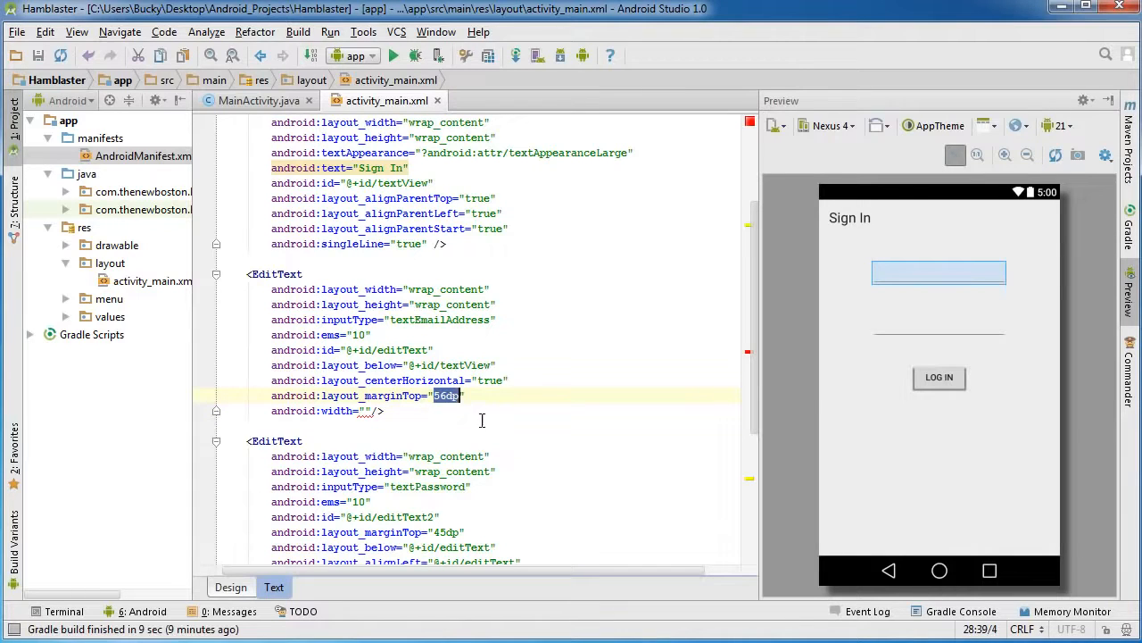
{"action": "left_click", "coordinate": [438, 410]}
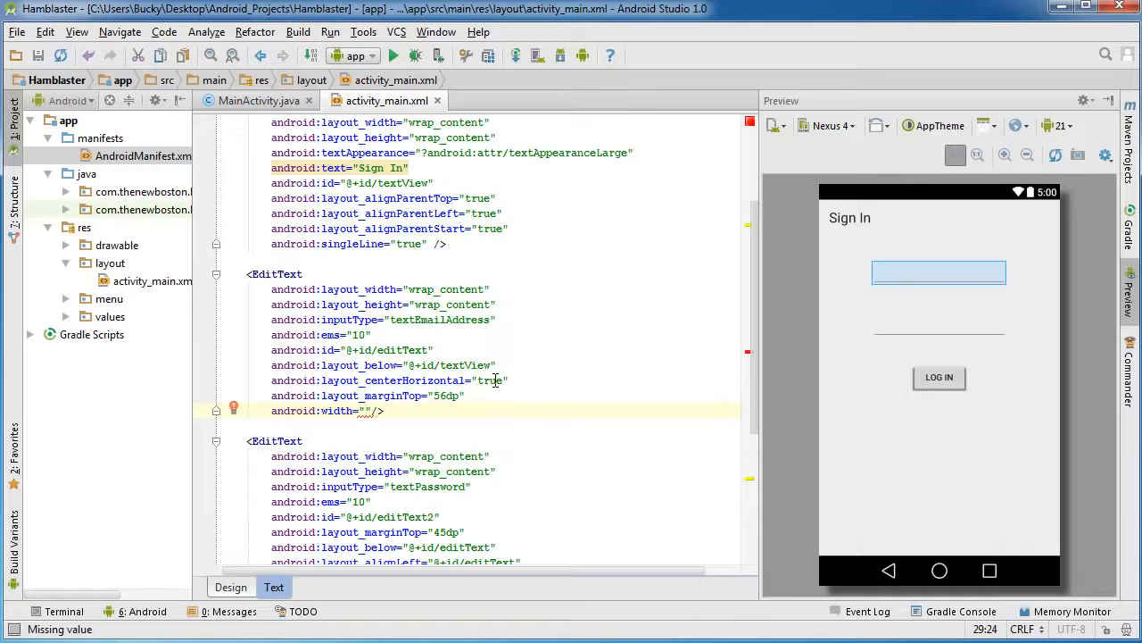
{"action": "mouse_move", "coordinate": [986, 255]}
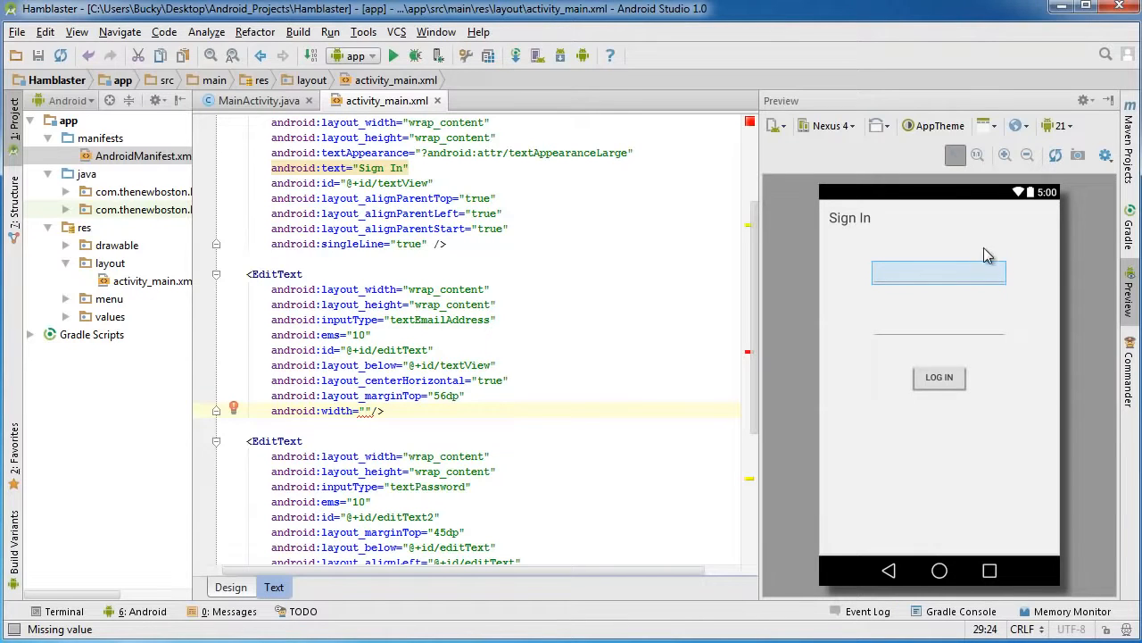
- Set the email field width to 320dp and add android:width="320dp" to the password field
{"action": "type", "text": "320"}
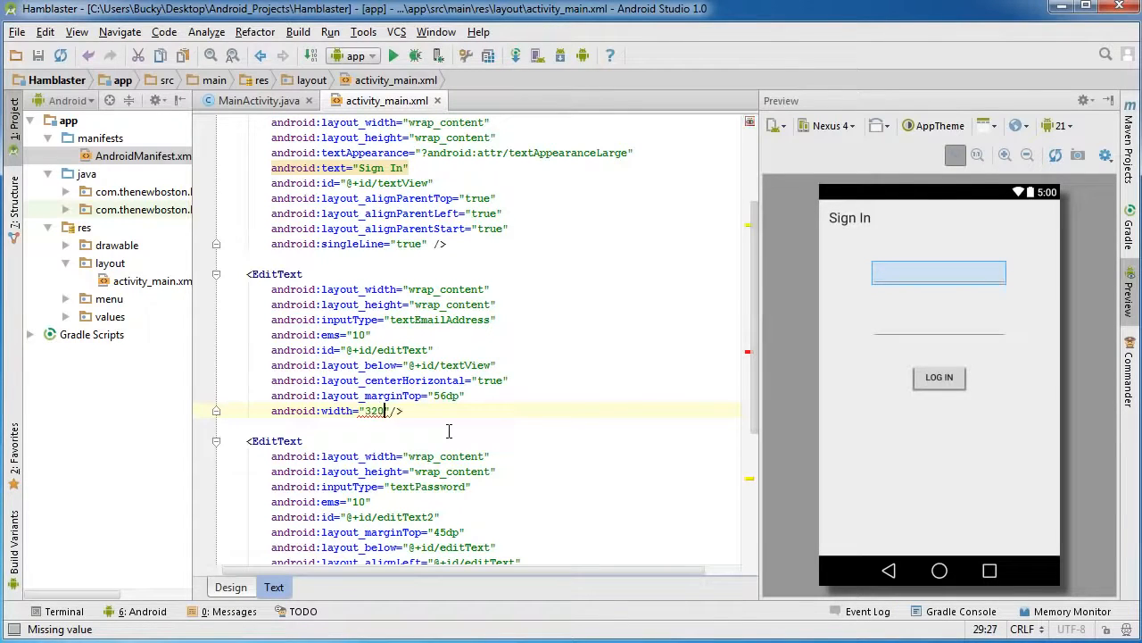
{"action": "type", "text": "dp"}
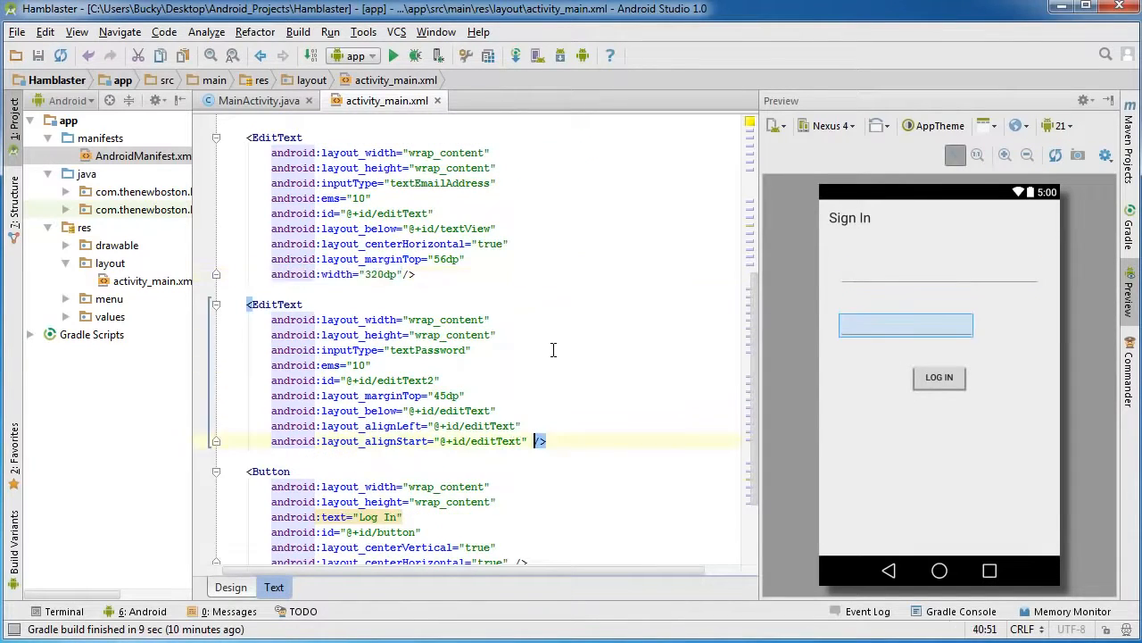
{"action": "type", "text": "android:width=\"320dp\""}
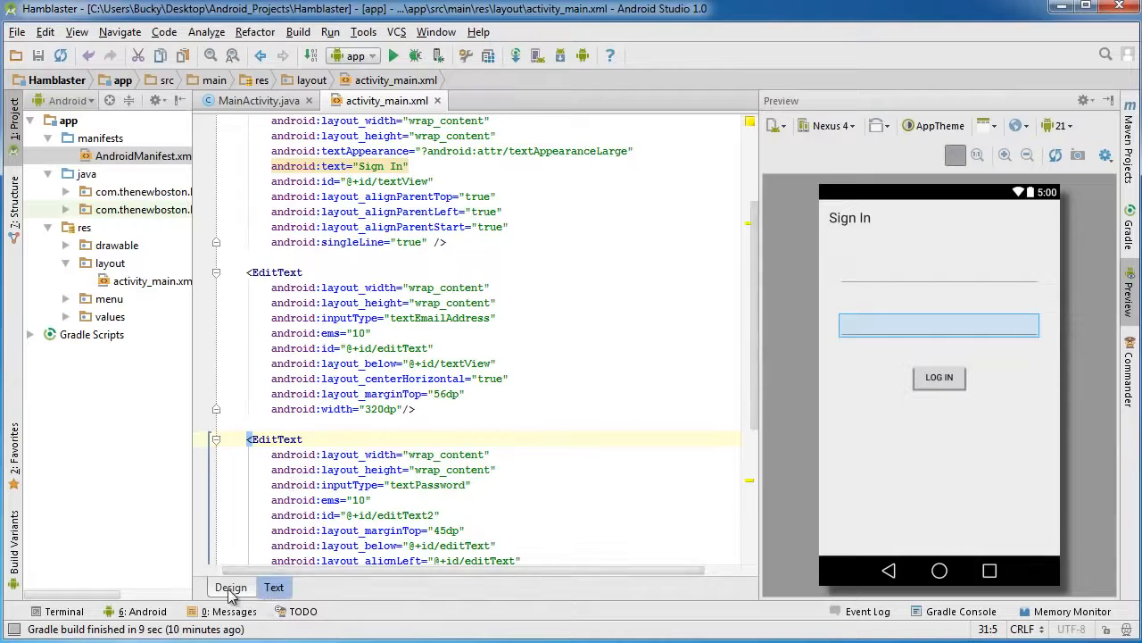
- In Design view, select the 'Sign In' title to surface its hardcoded-string warning
{"action": "left_click", "coordinate": [230, 587]}
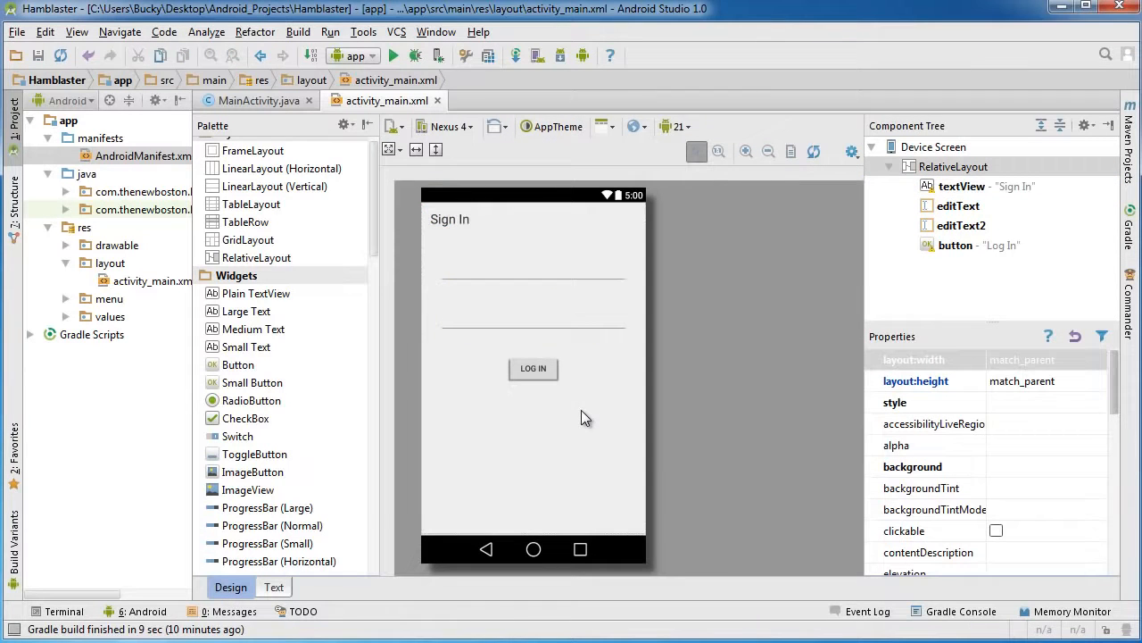
{"action": "mouse_move", "coordinate": [551, 545]}
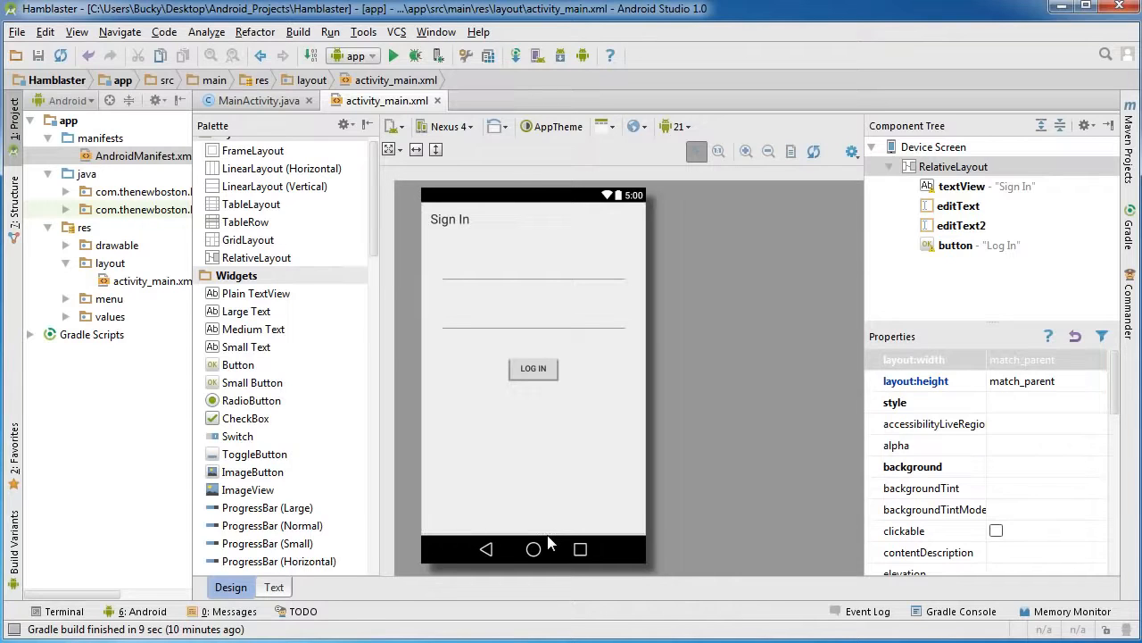
{"action": "mouse_move", "coordinate": [511, 240]}
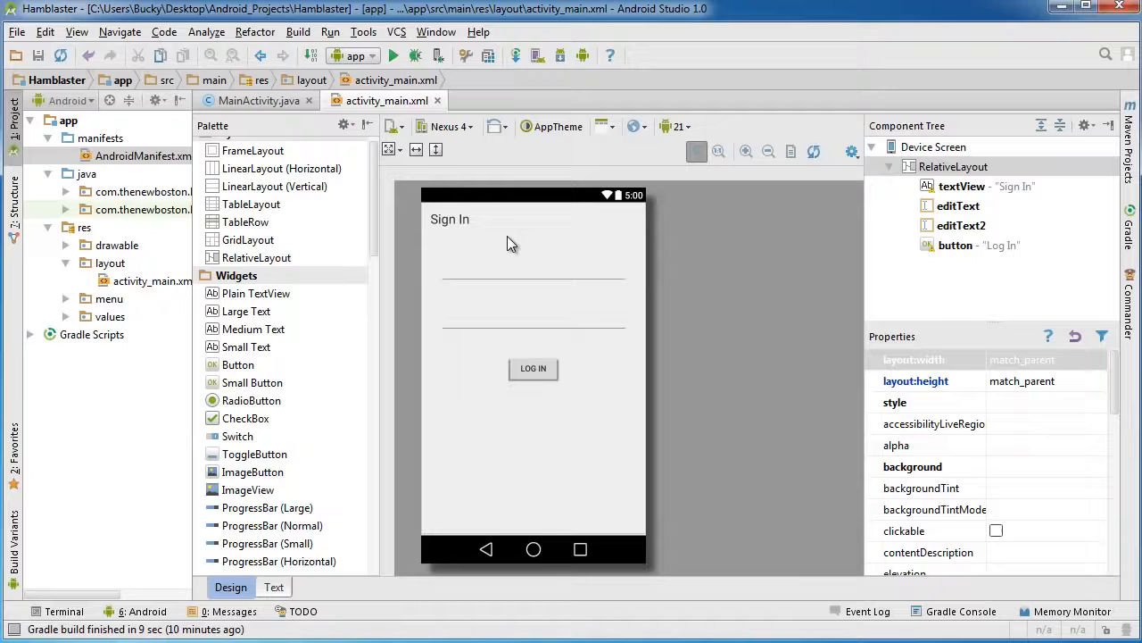
{"action": "left_click", "coordinate": [448, 219]}
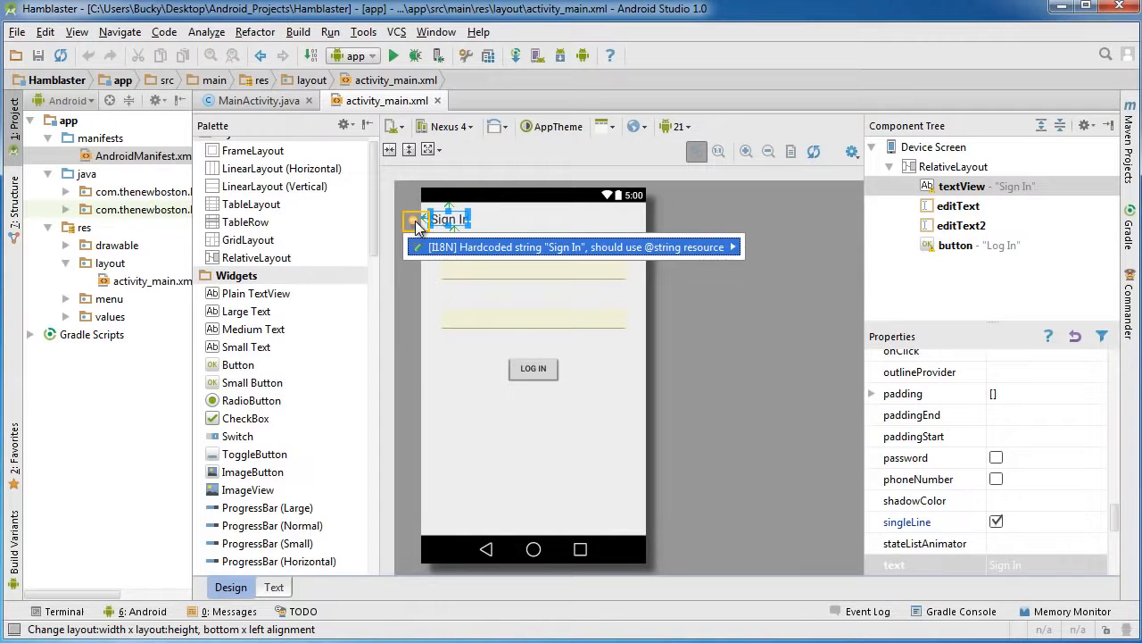
{"action": "mouse_move", "coordinate": [468, 259]}
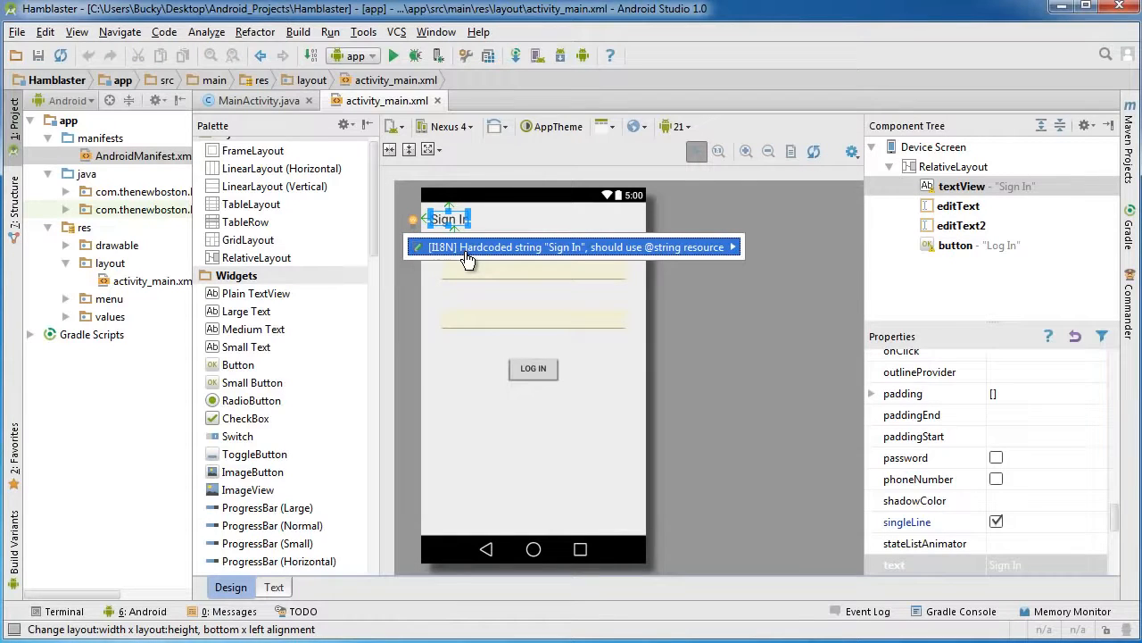
{"action": "mouse_move", "coordinate": [674, 257]}
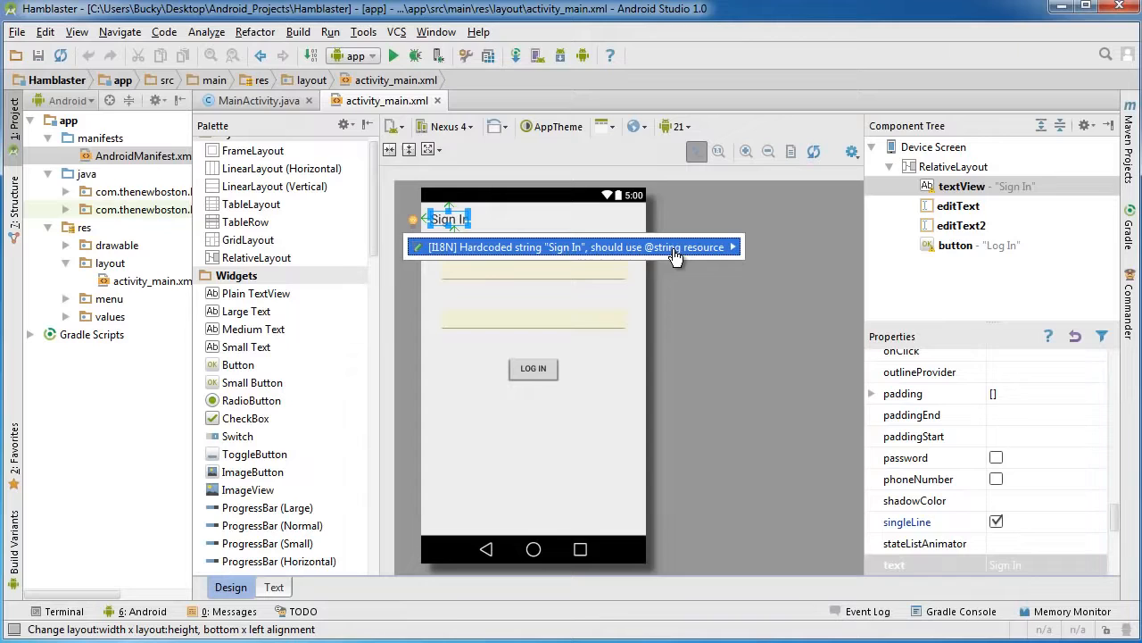
{"action": "mouse_move", "coordinate": [685, 258]}
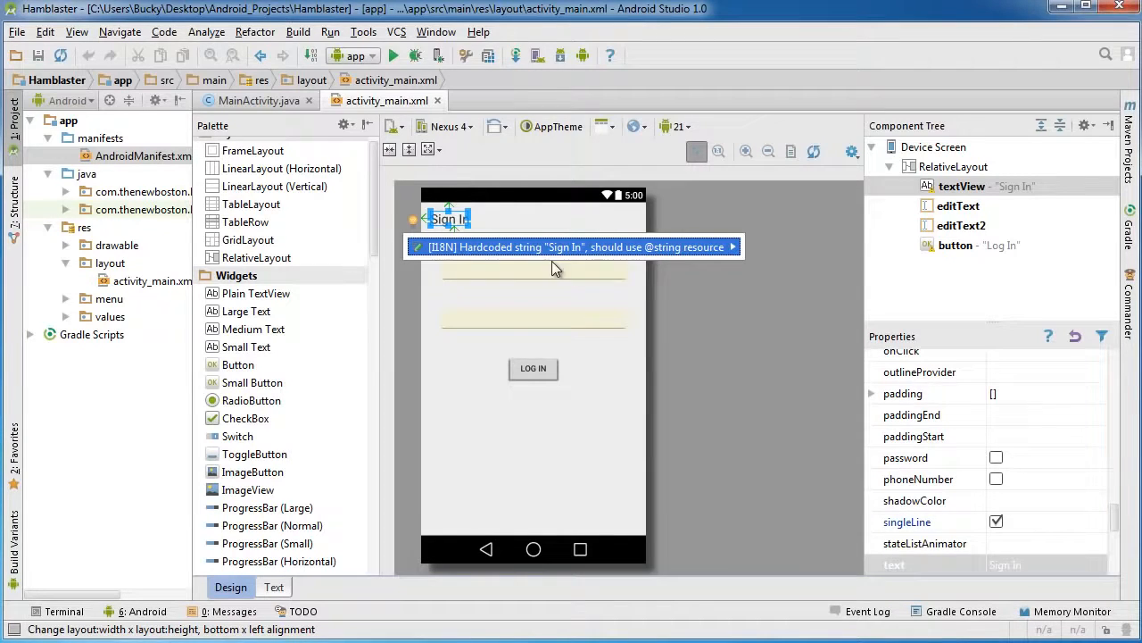
{"action": "mouse_move", "coordinate": [450, 236]}
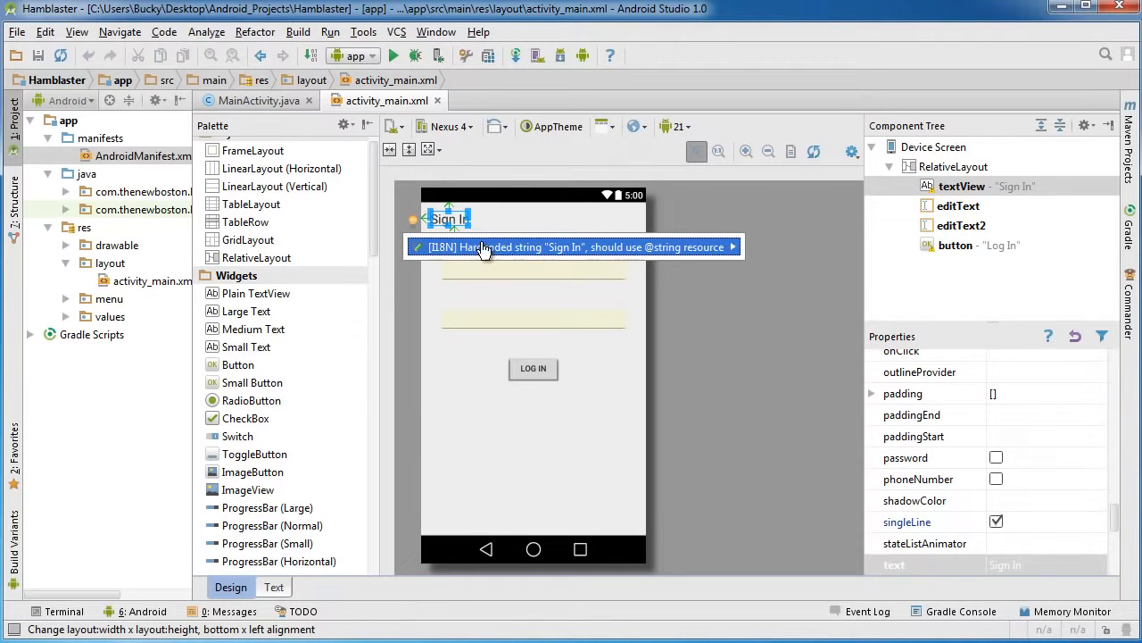
{"action": "mouse_move", "coordinate": [736, 251]}
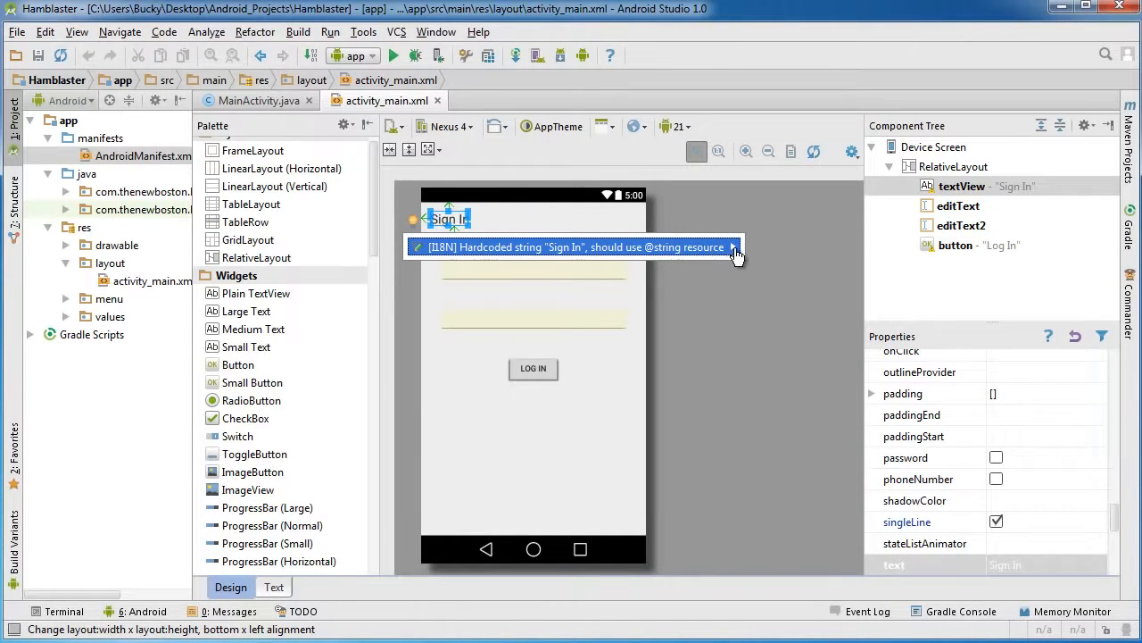
- Extract the title's hardcoded 'Sign In' text into a string resource named SignInTitle
{"action": "left_click", "coordinate": [733, 247]}
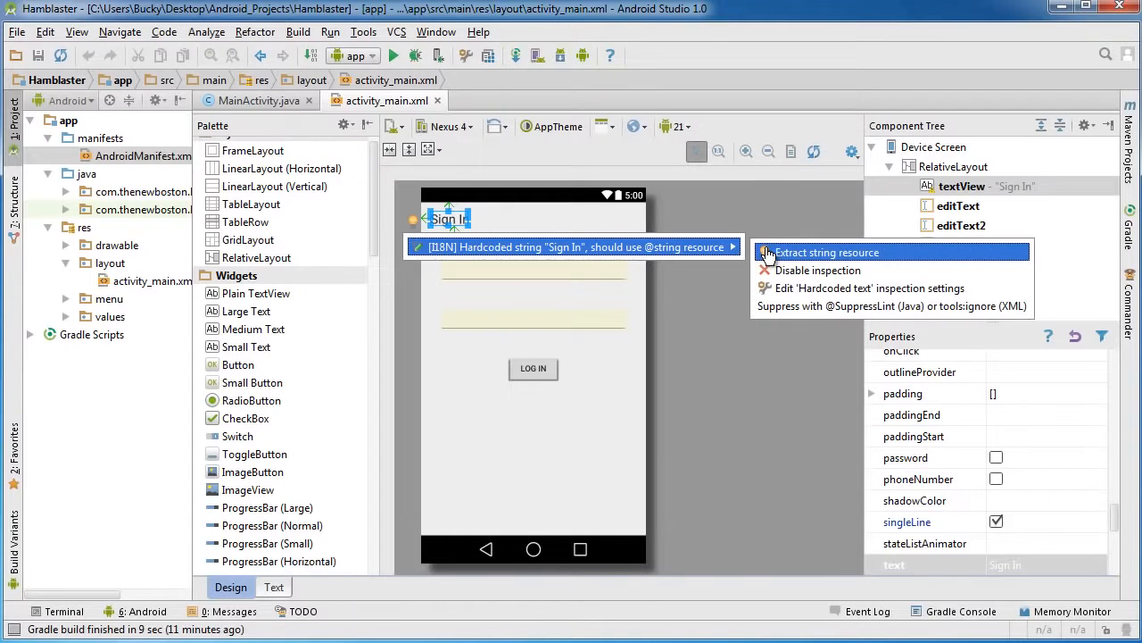
{"action": "mouse_move", "coordinate": [830, 259]}
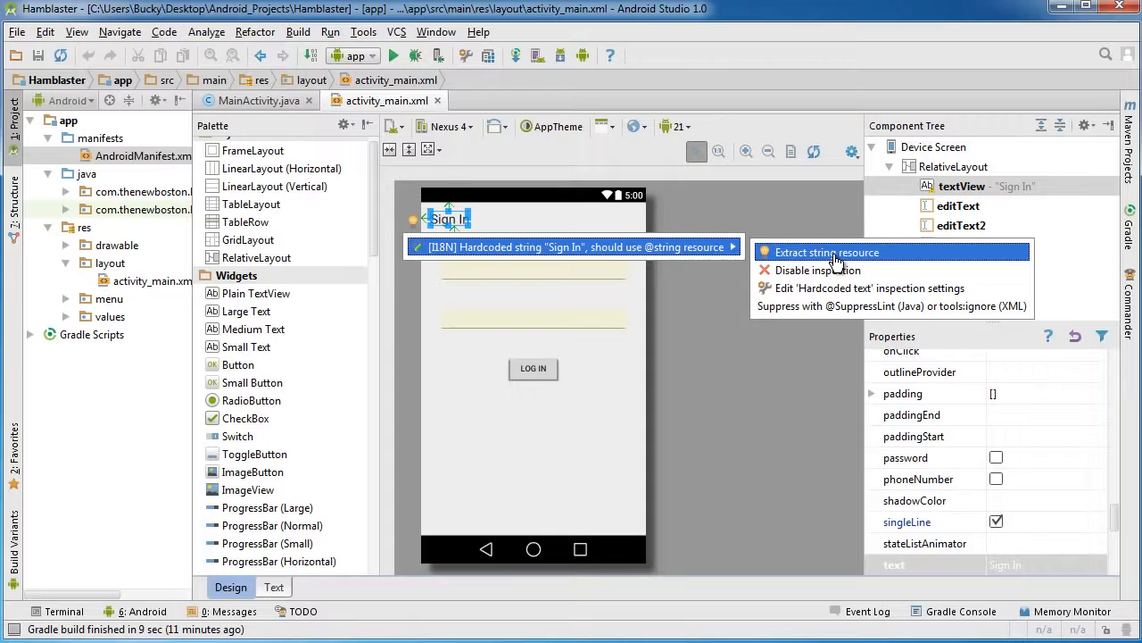
{"action": "left_click", "coordinate": [827, 251]}
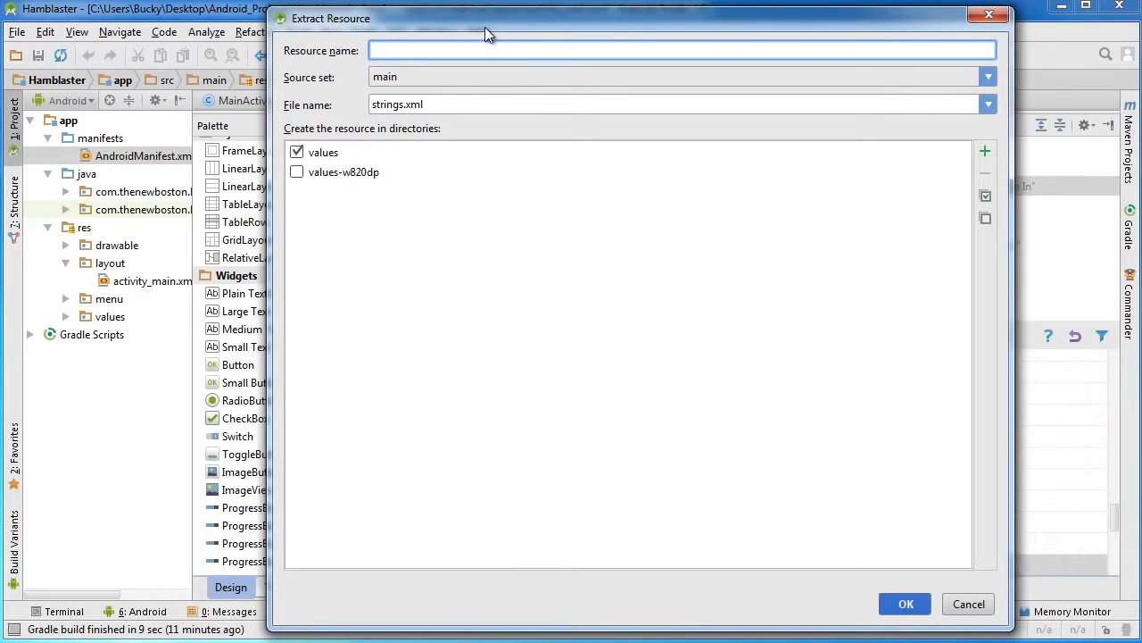
{"action": "mouse_move", "coordinate": [635, 347]}
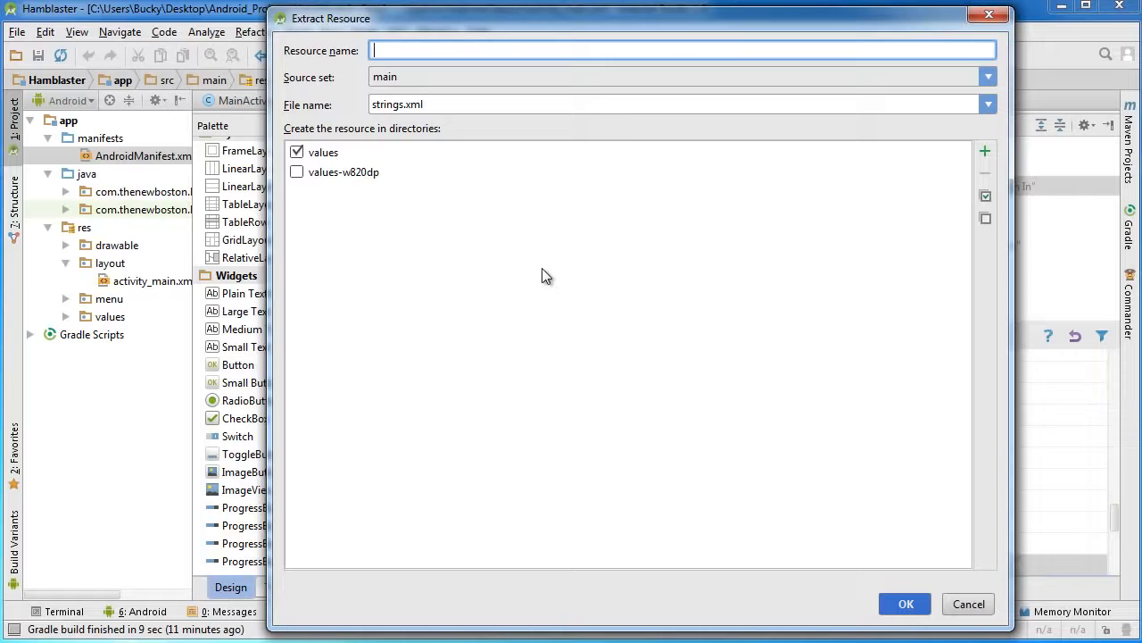
{"action": "type", "text": "SignI"}
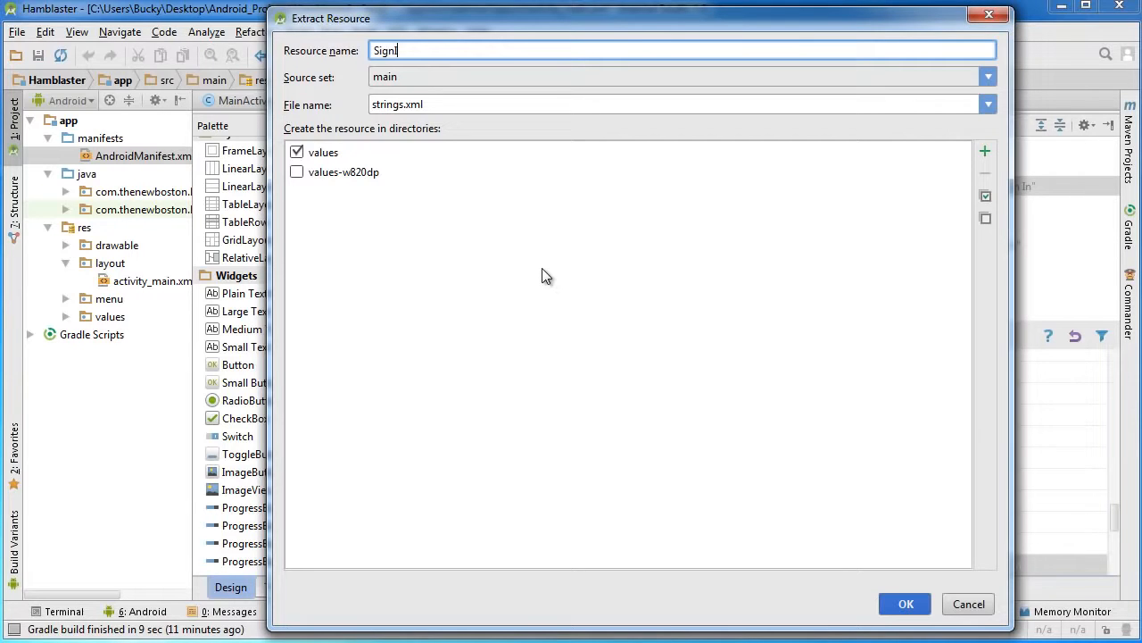
{"action": "type", "text": "nTitle"}
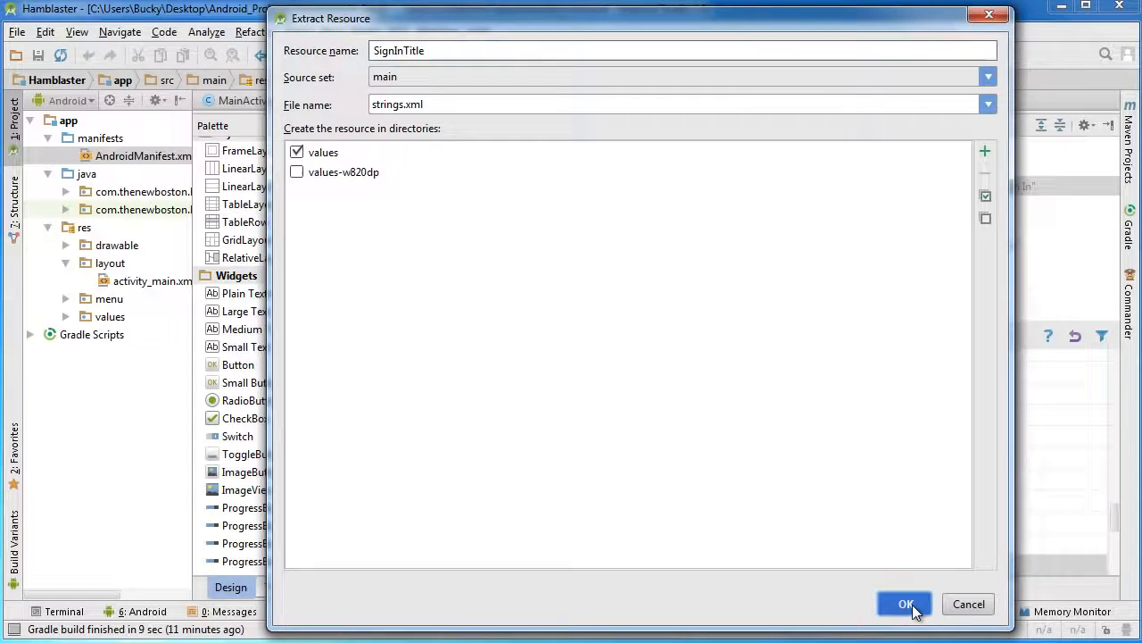
{"action": "left_click", "coordinate": [906, 603]}
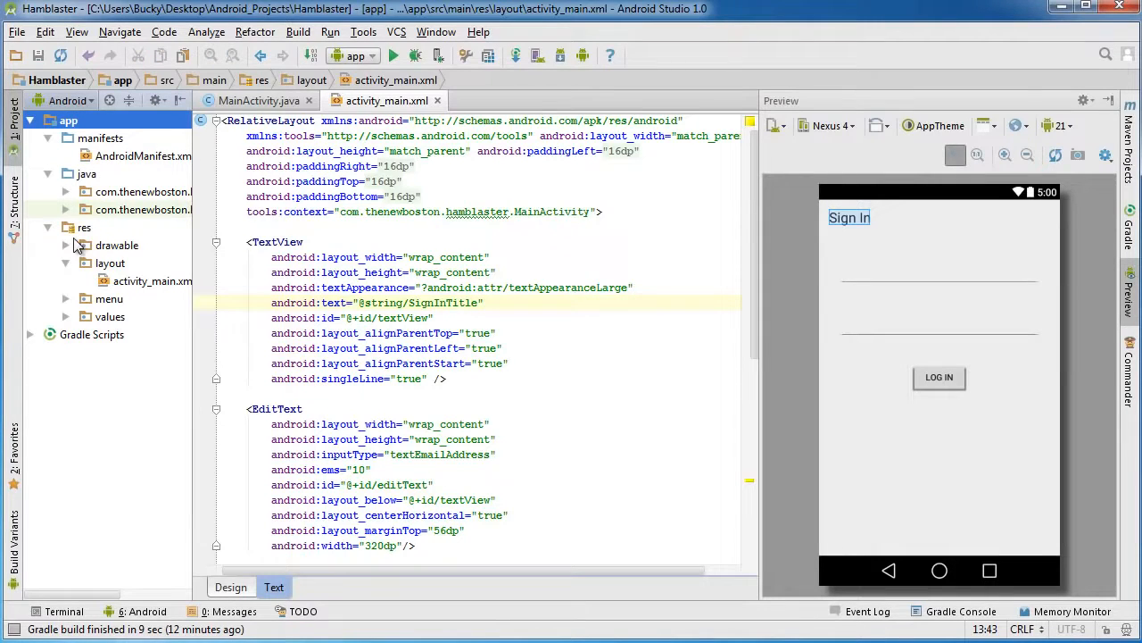
- Select the res folder in the Project panel
{"action": "left_click", "coordinate": [84, 228]}
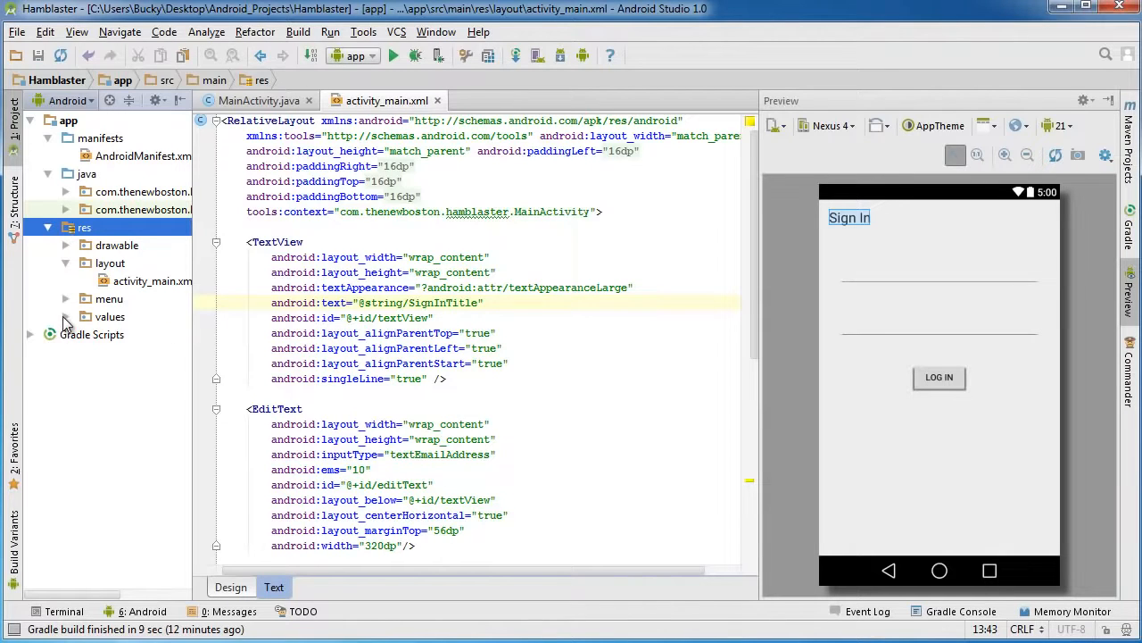
- In res/values/strings.xml, change SignInTitle to 'Sign In!' and return to activity_main.xml
{"action": "left_click", "coordinate": [65, 316]}
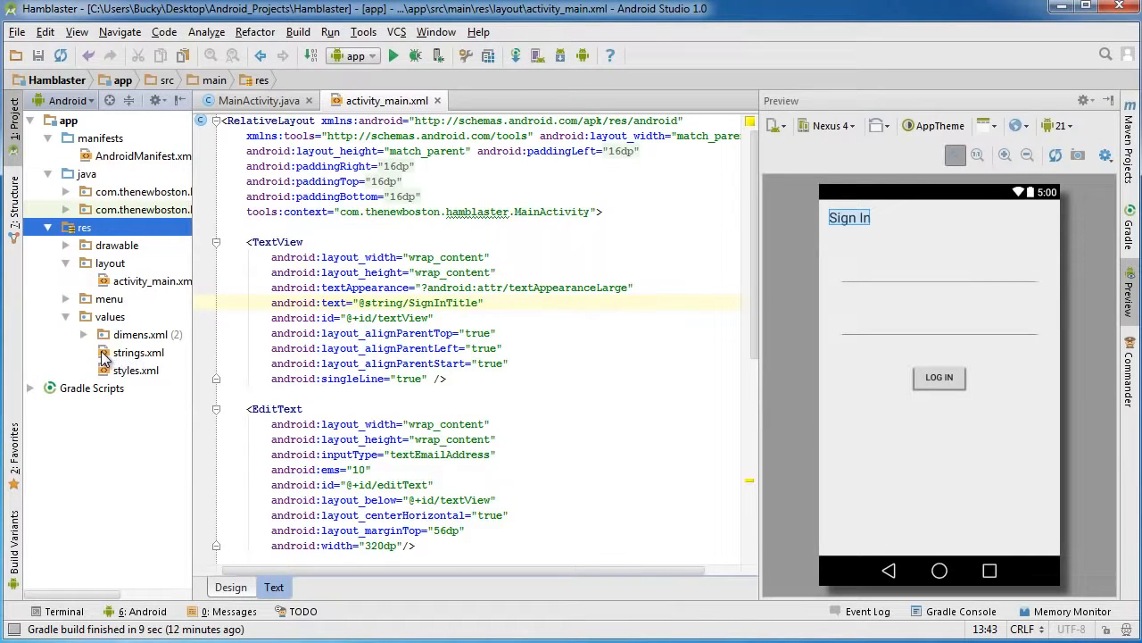
{"action": "double_click", "coordinate": [138, 353]}
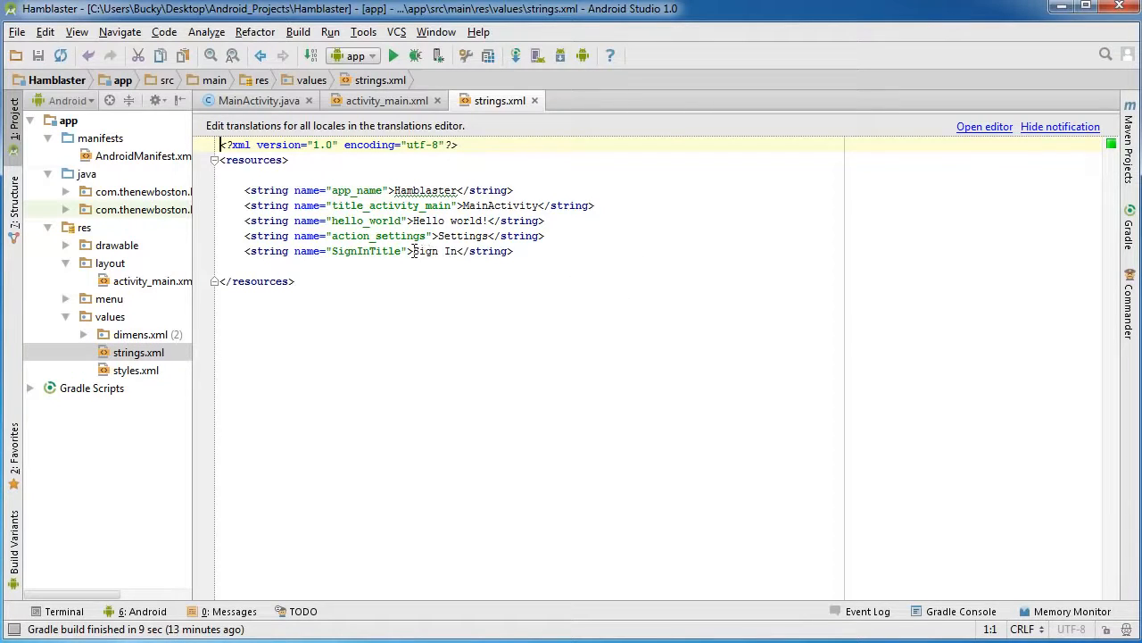
{"action": "double_click", "coordinate": [433, 251]}
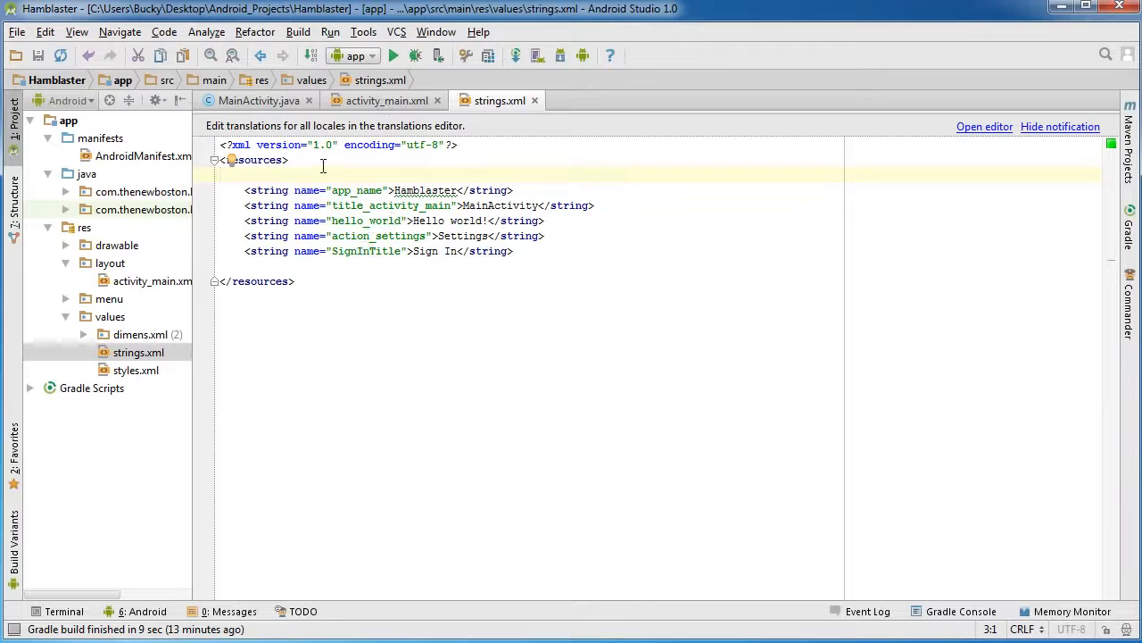
{"action": "double_click", "coordinate": [348, 251]}
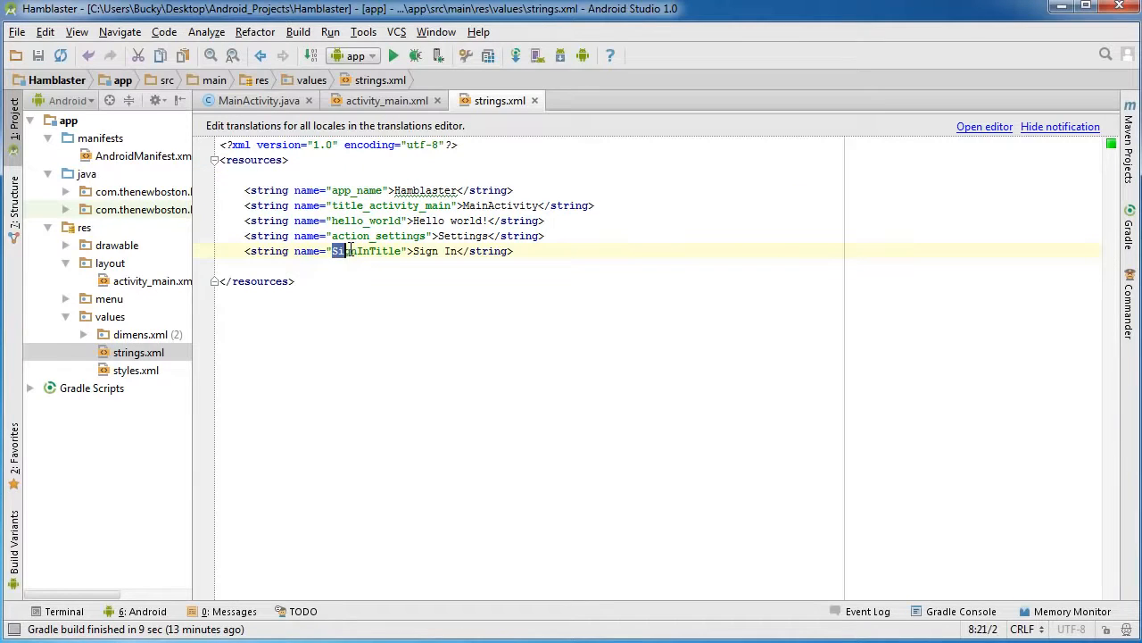
{"action": "double_click", "coordinate": [366, 251]}
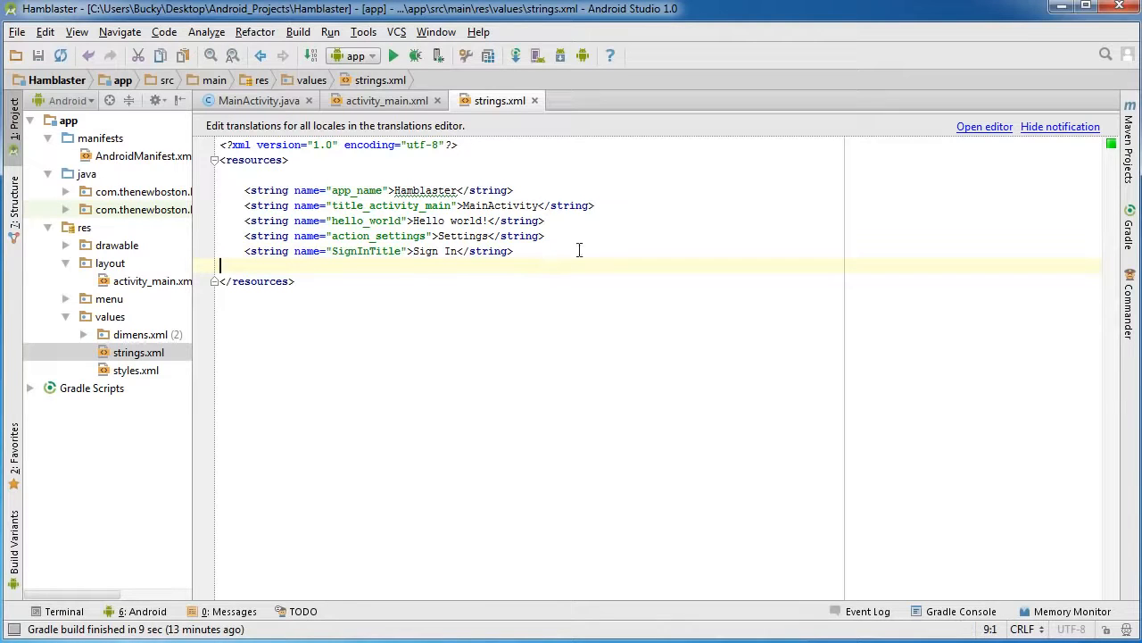
{"action": "type", "text": "!"}
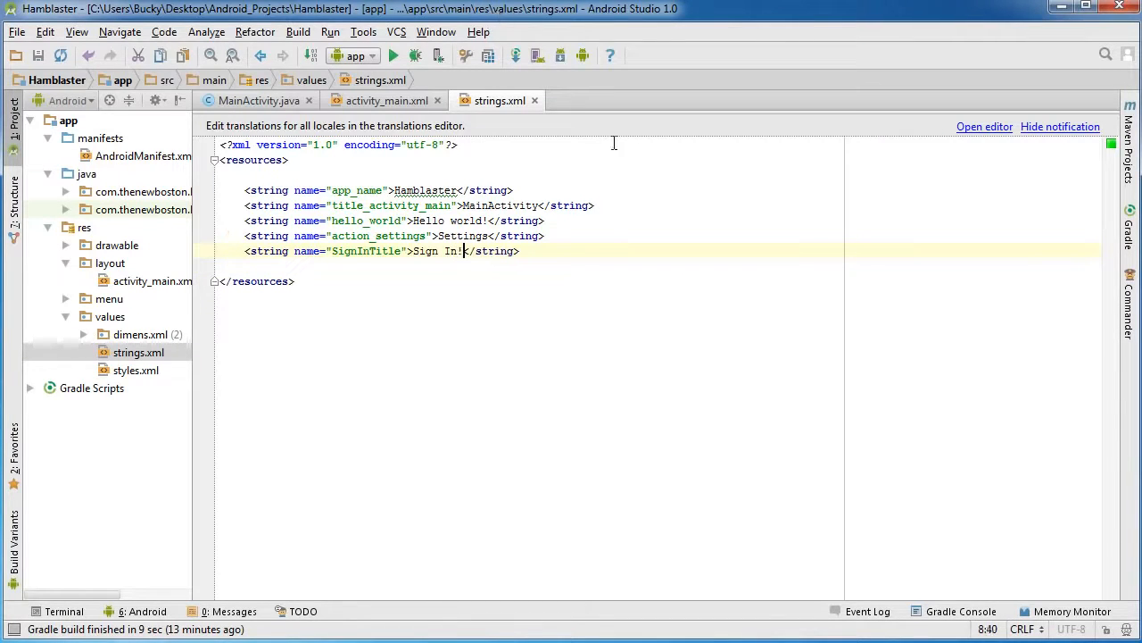
{"action": "left_click", "coordinate": [379, 100]}
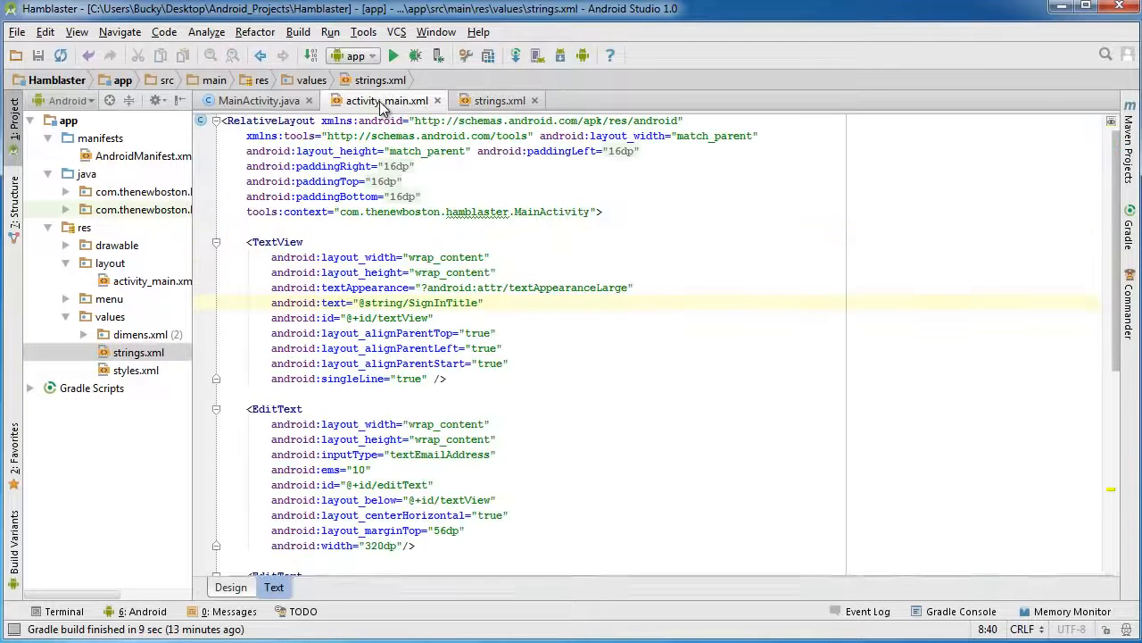
- Check the 'Sign In!' title in the Design and Text previews and in strings.xml
{"action": "left_click", "coordinate": [231, 586]}
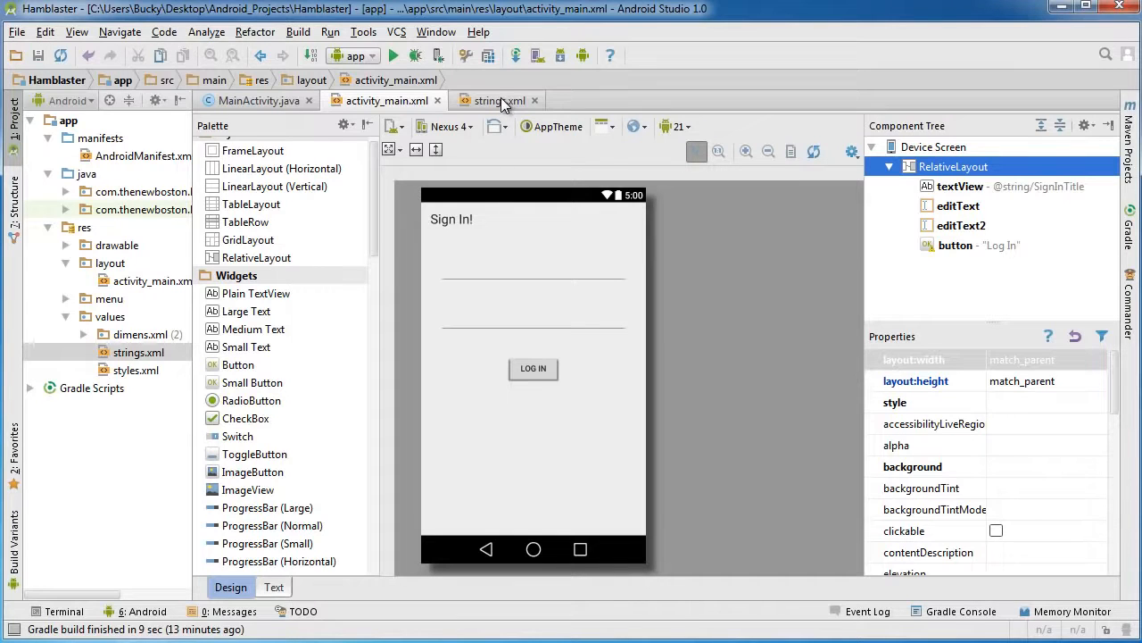
{"action": "left_click", "coordinate": [274, 586]}
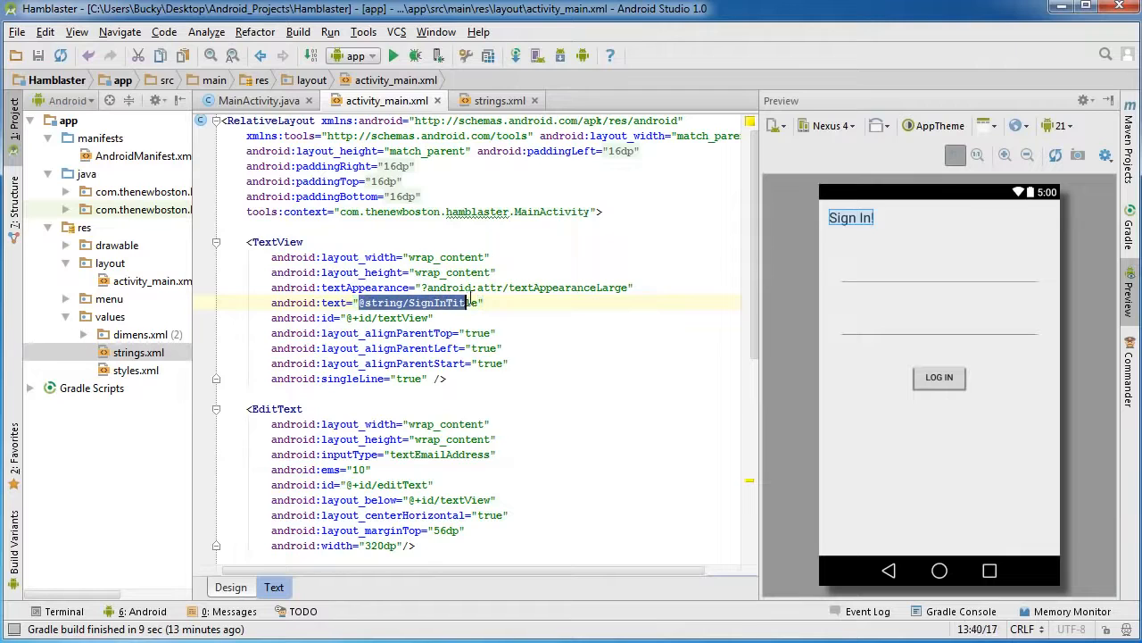
{"action": "left_click", "coordinate": [497, 100]}
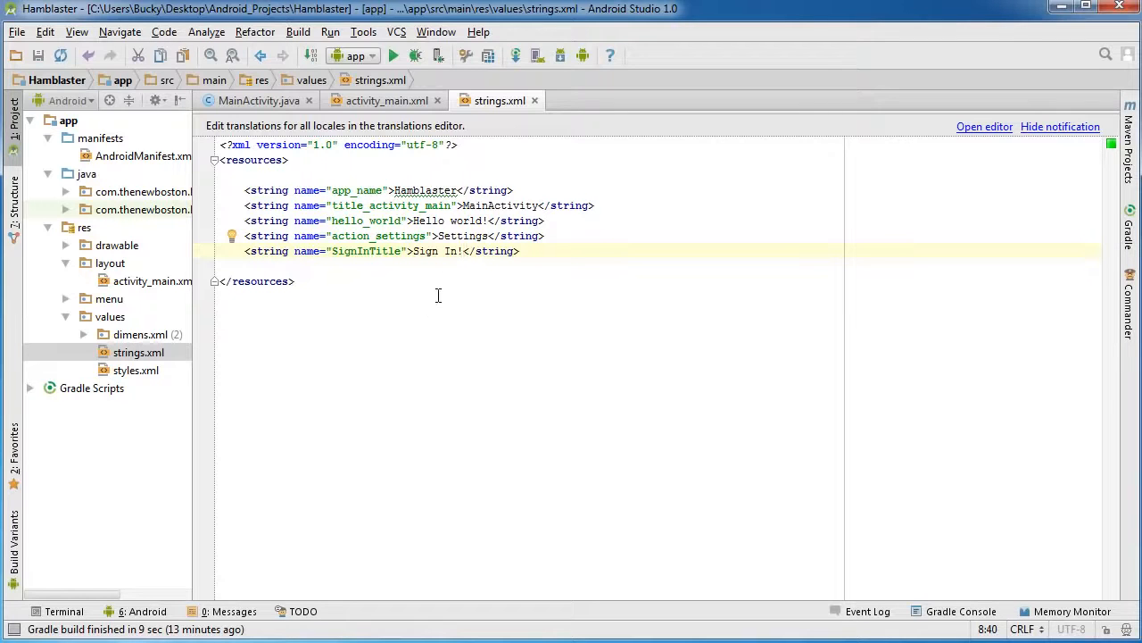
{"action": "double_click", "coordinate": [431, 250]}
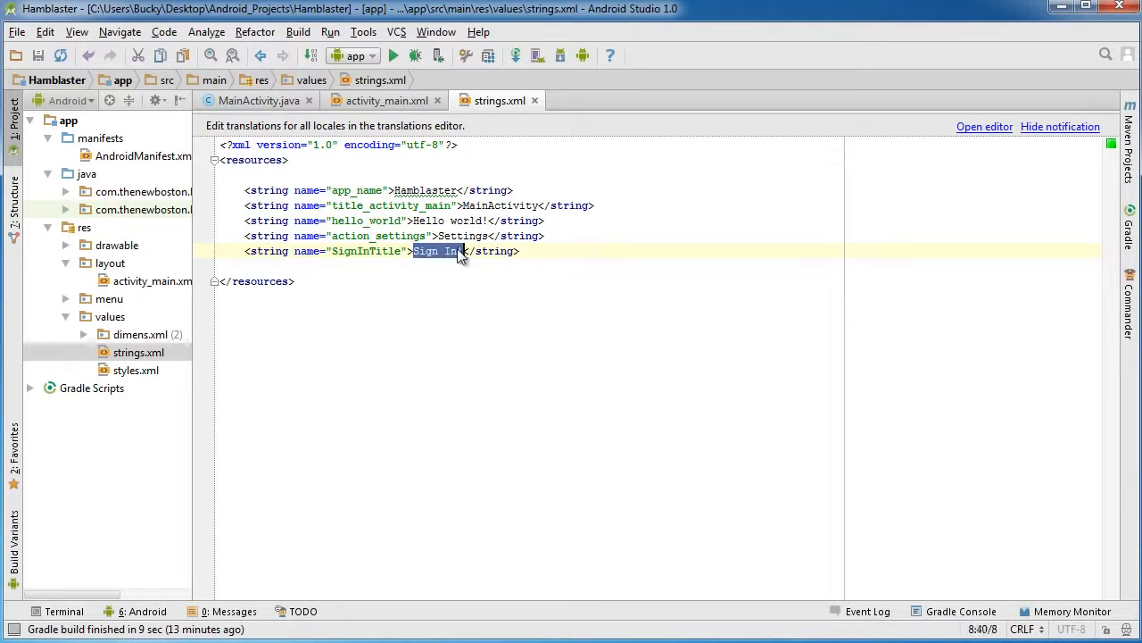
{"action": "left_click", "coordinate": [383, 100]}
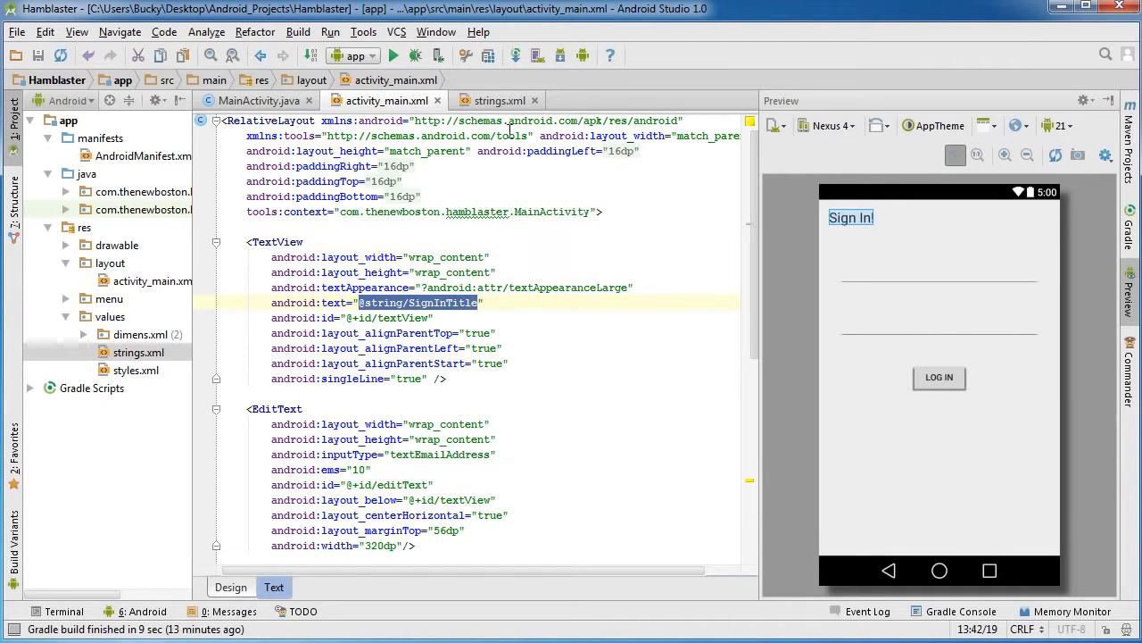
{"action": "left_click", "coordinate": [498, 100]}
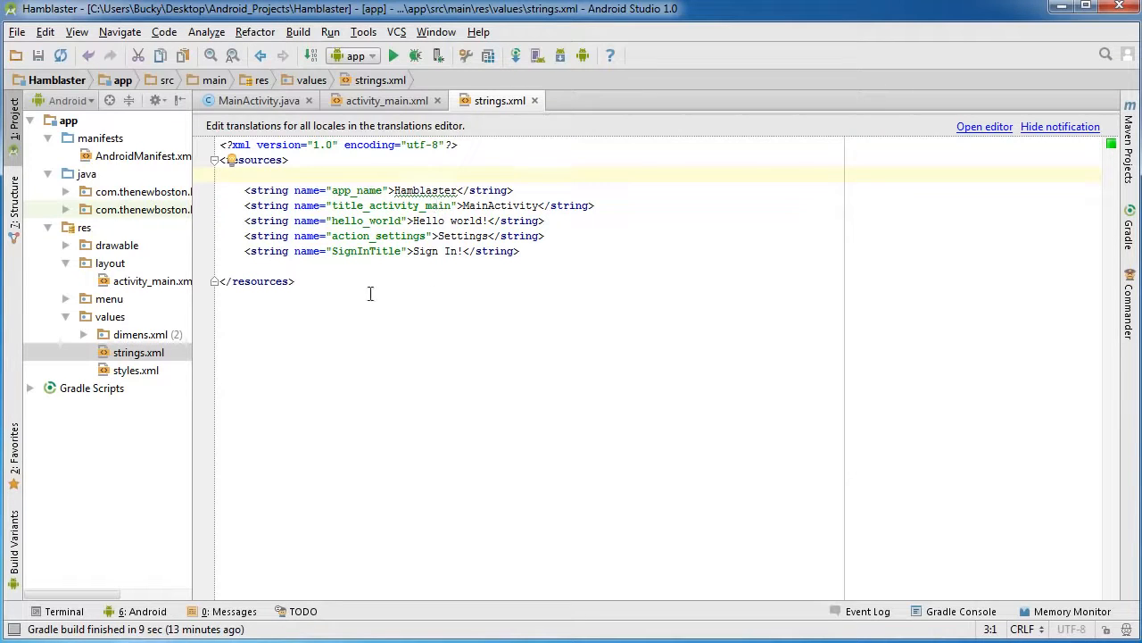
{"action": "left_click", "coordinate": [385, 100]}
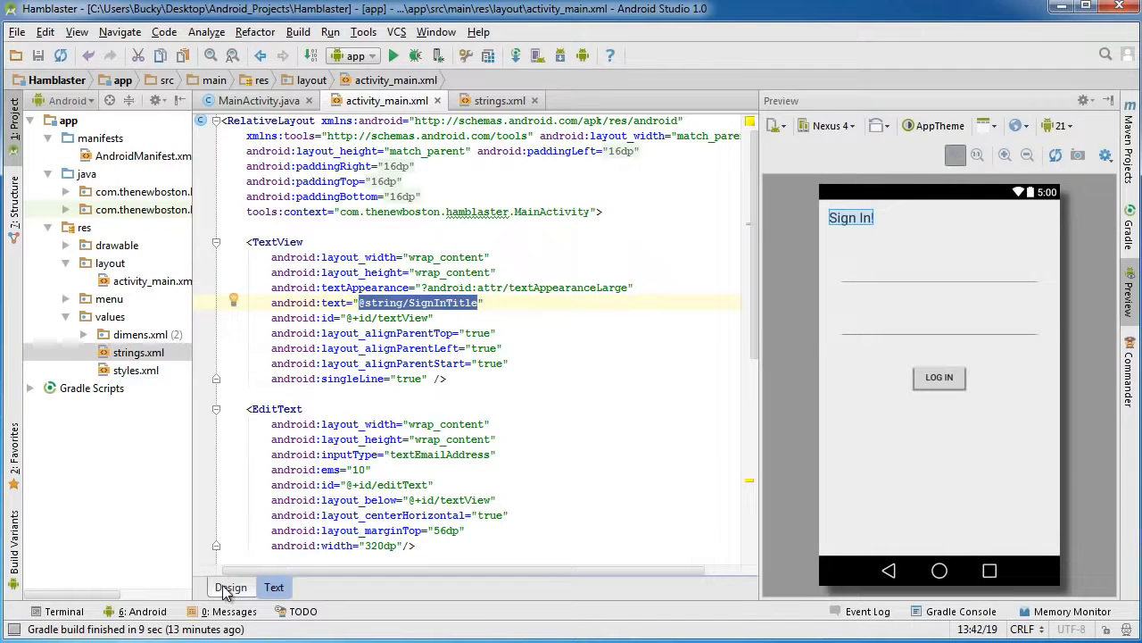
- Review strings.xml, then select the LOG IN button in activity_main's Design view
{"action": "left_click", "coordinate": [231, 587]}
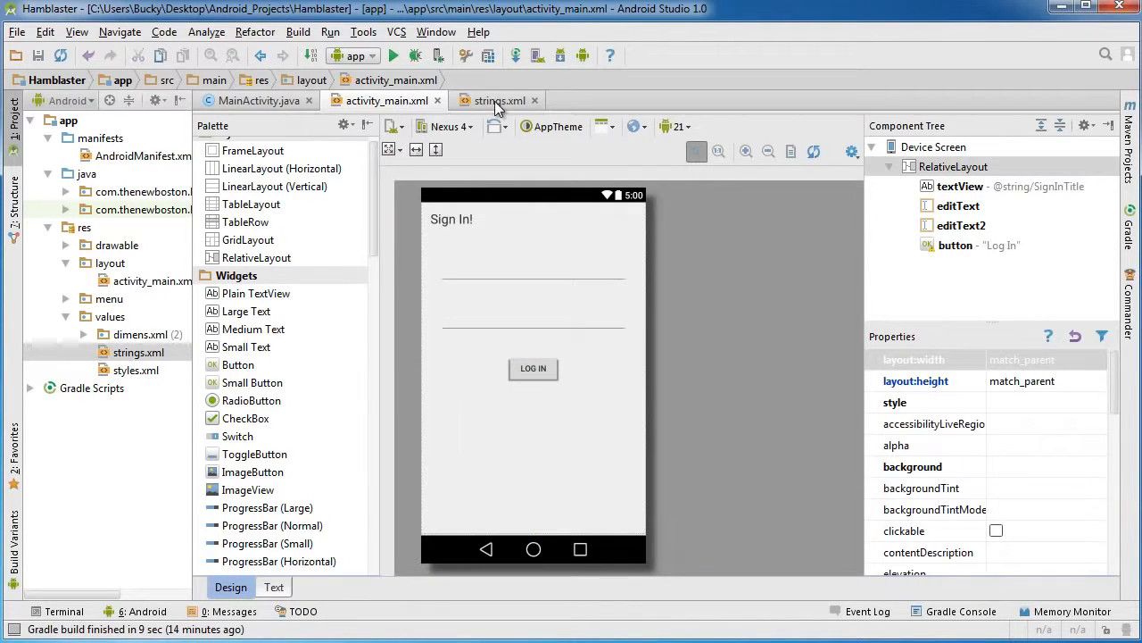
{"action": "left_click", "coordinate": [497, 100]}
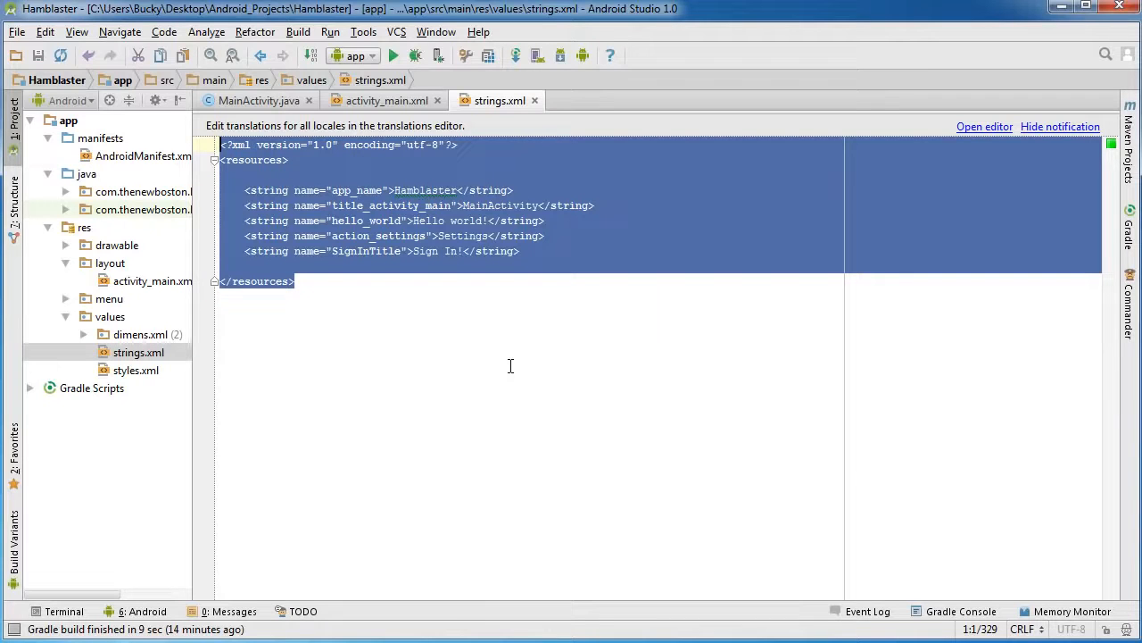
{"action": "mouse_move", "coordinate": [387, 100]}
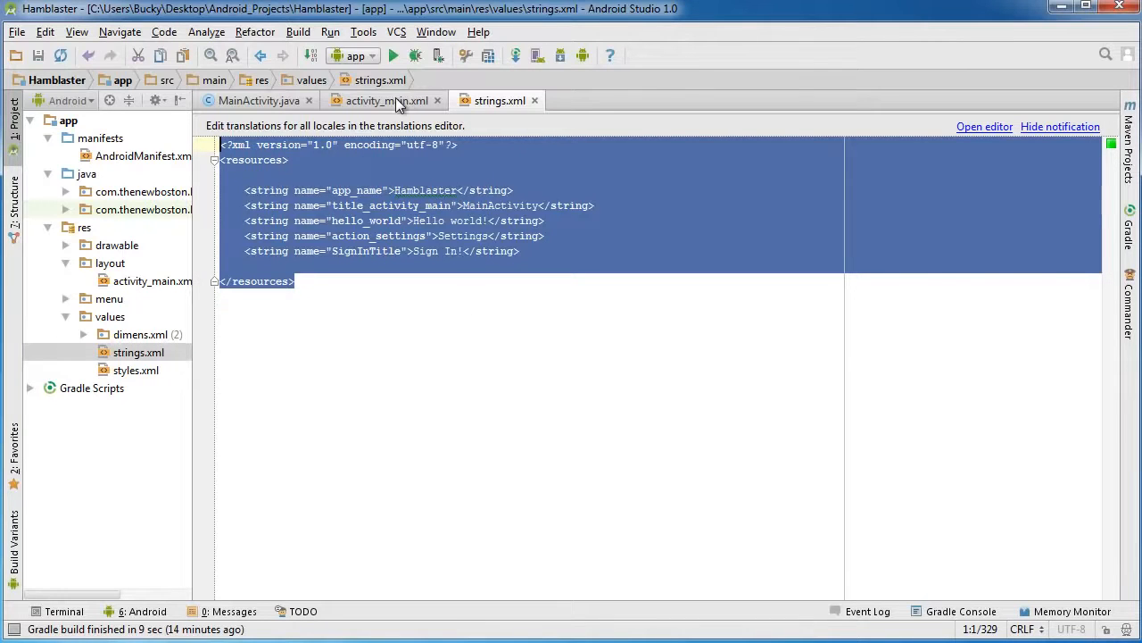
{"action": "left_click", "coordinate": [386, 100]}
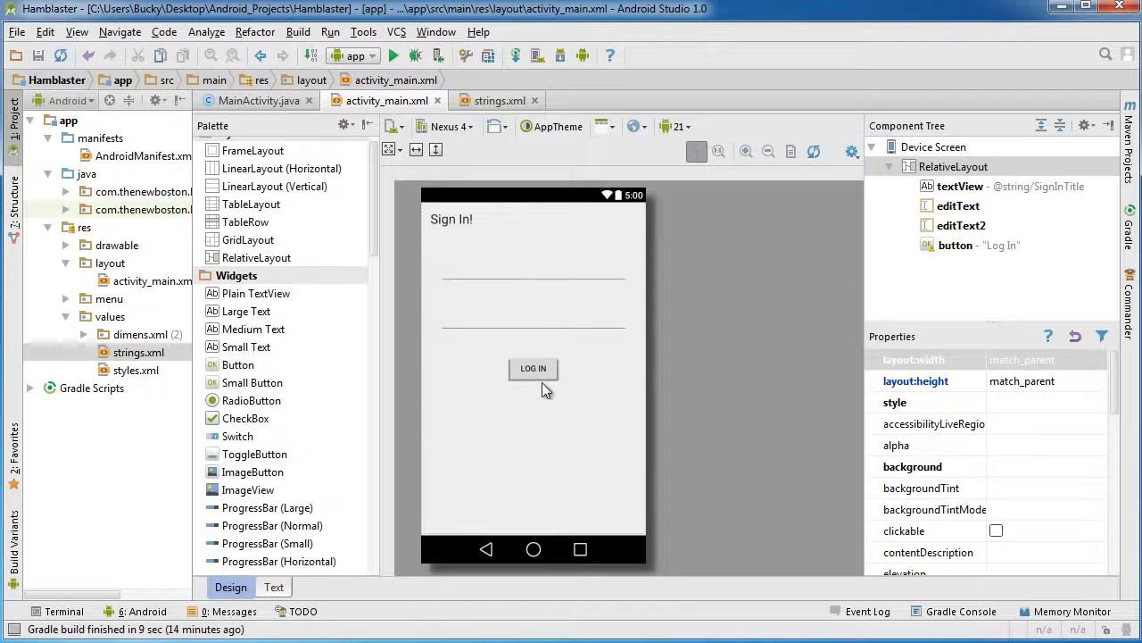
{"action": "left_click", "coordinate": [533, 369]}
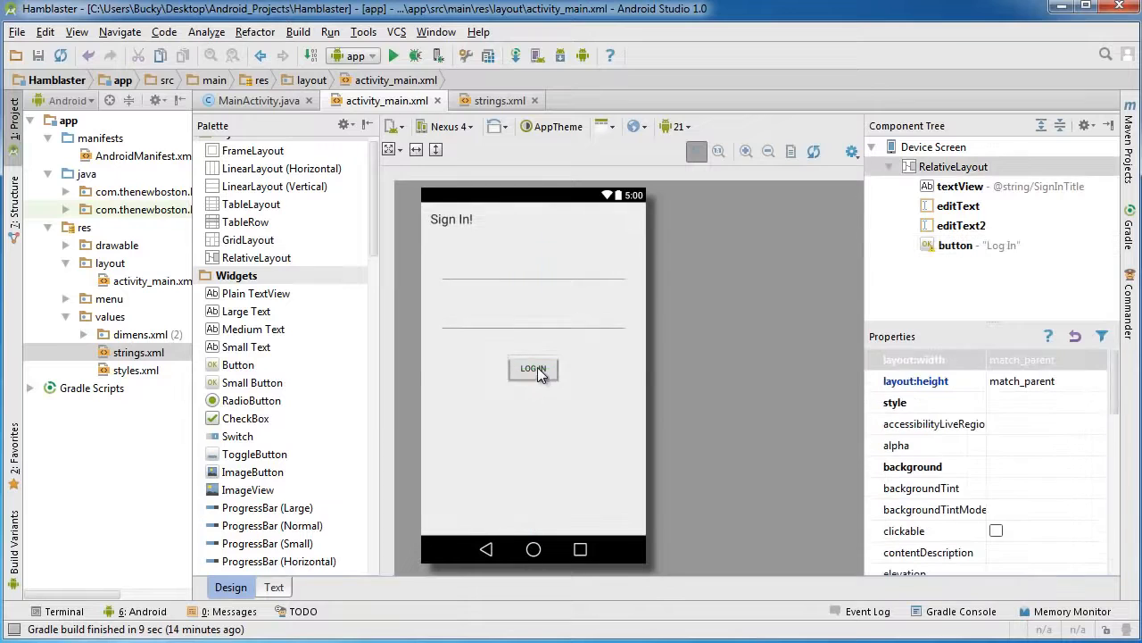
- Extract the Log In button text into a SignInButtonText string resource and view the XML
{"action": "left_click", "coordinate": [533, 369]}
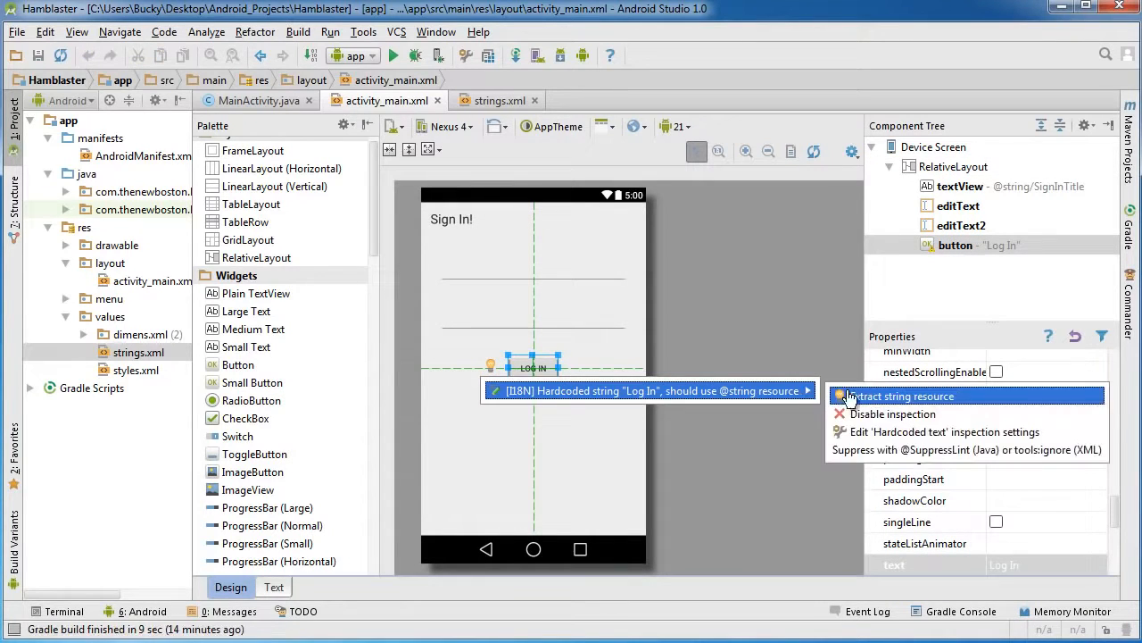
{"action": "left_click", "coordinate": [898, 395]}
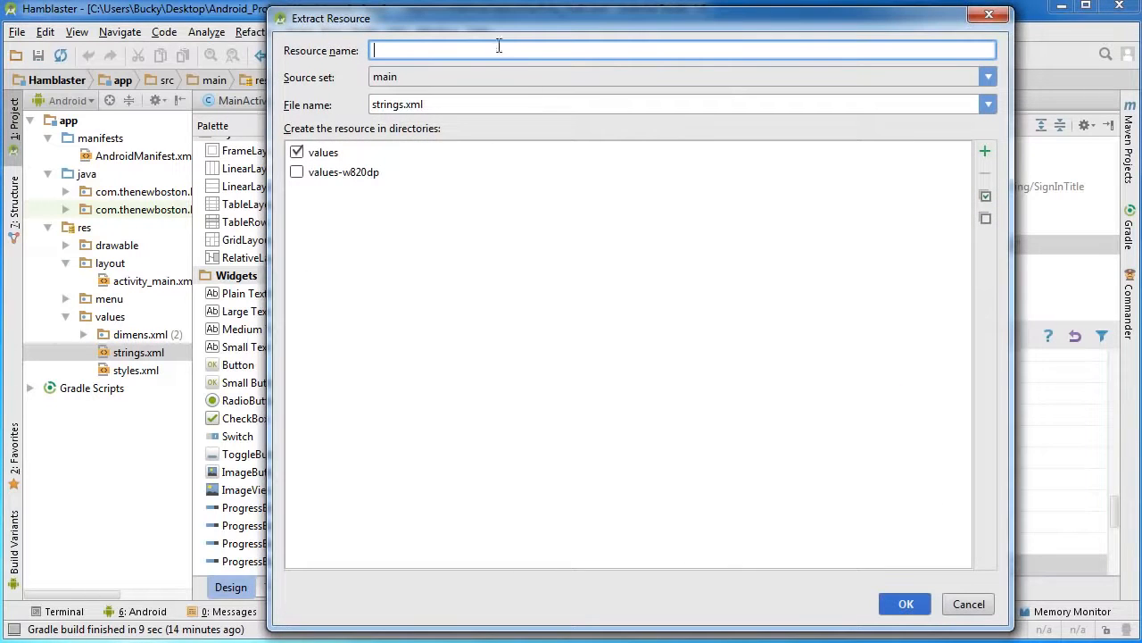
{"action": "mouse_move", "coordinate": [473, 51]}
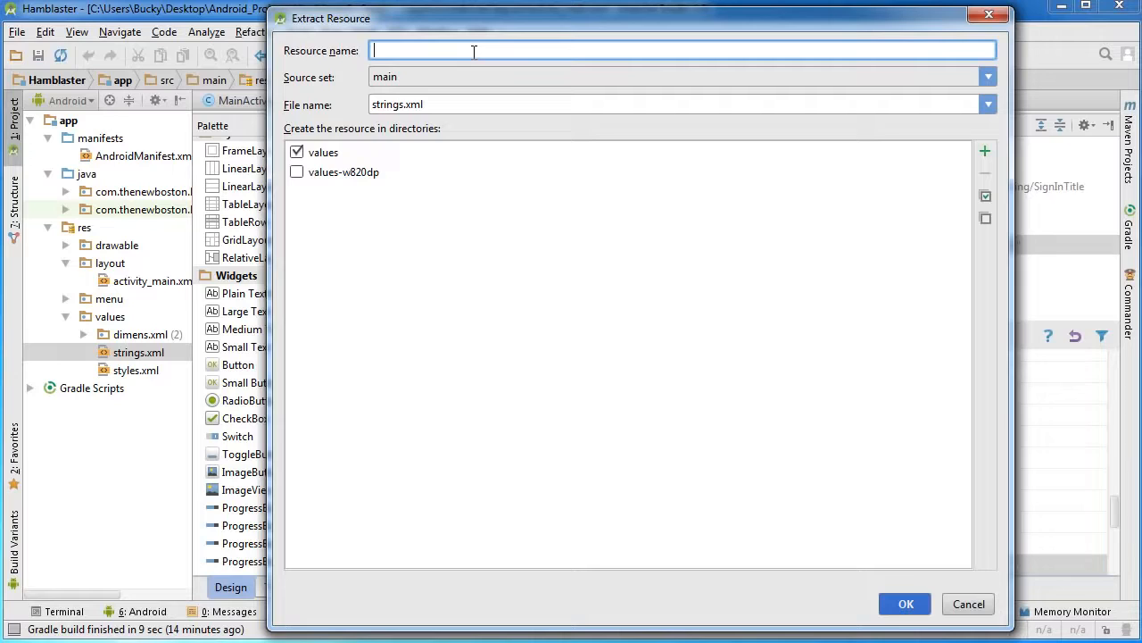
{"action": "type", "text": "SignInButtonText"}
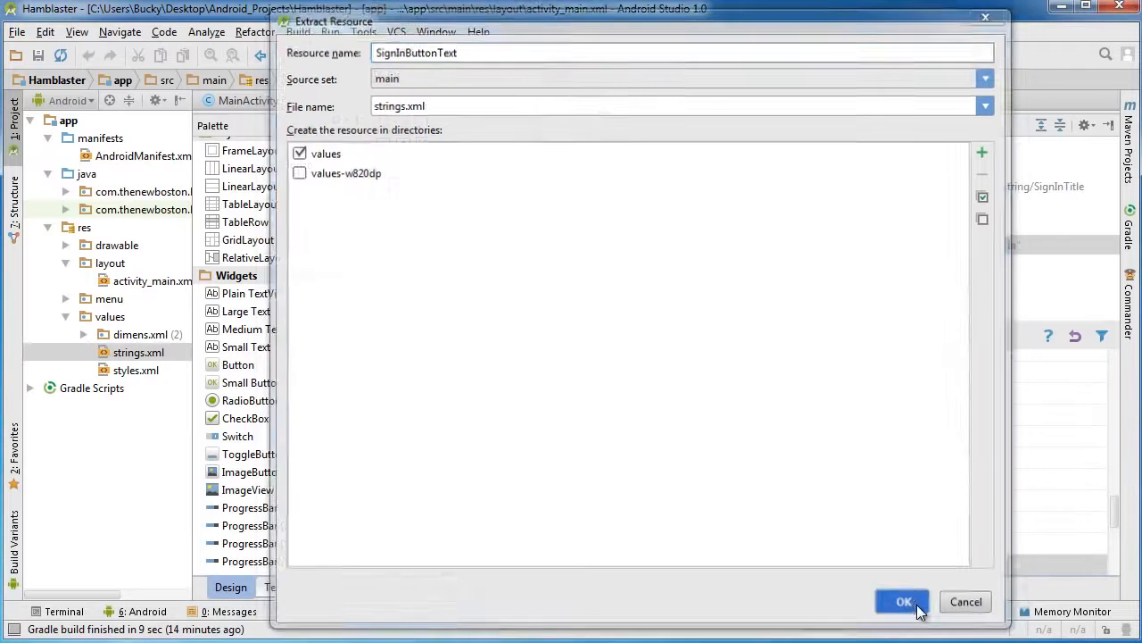
{"action": "left_click", "coordinate": [904, 602]}
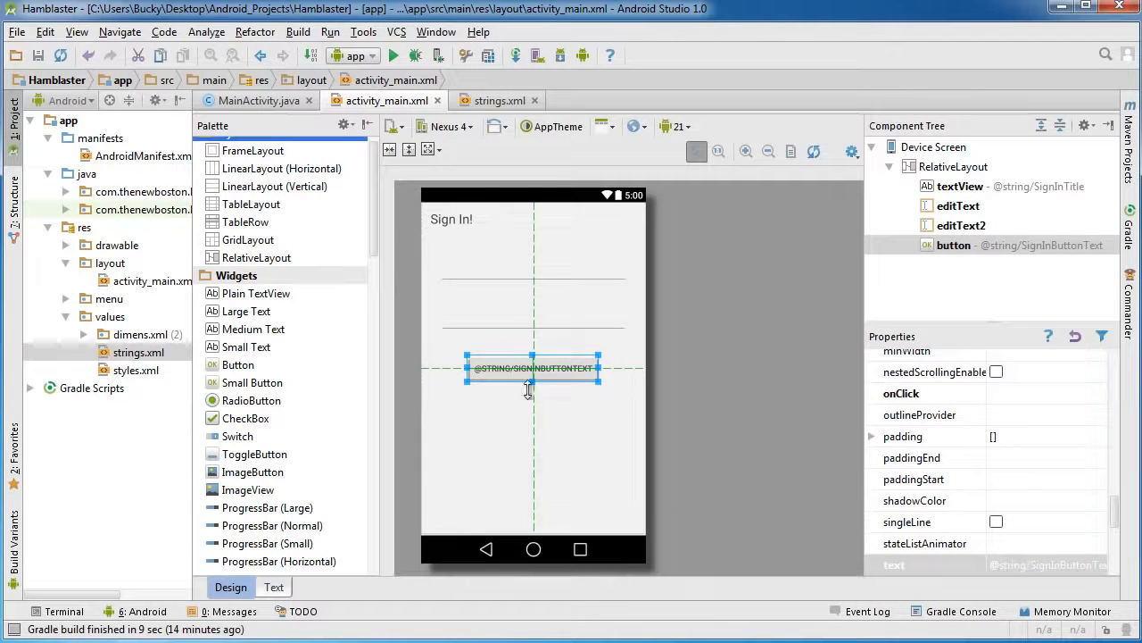
{"action": "left_click", "coordinate": [273, 587]}
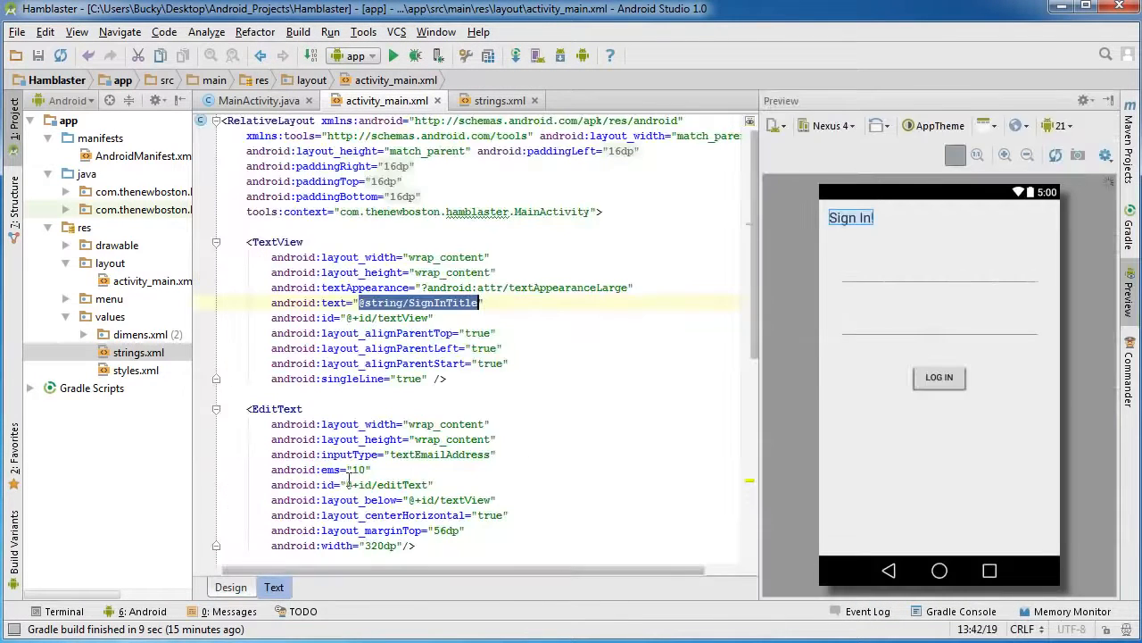
{"action": "scroll", "scroll_direction": "down", "scroll_amount": 3}
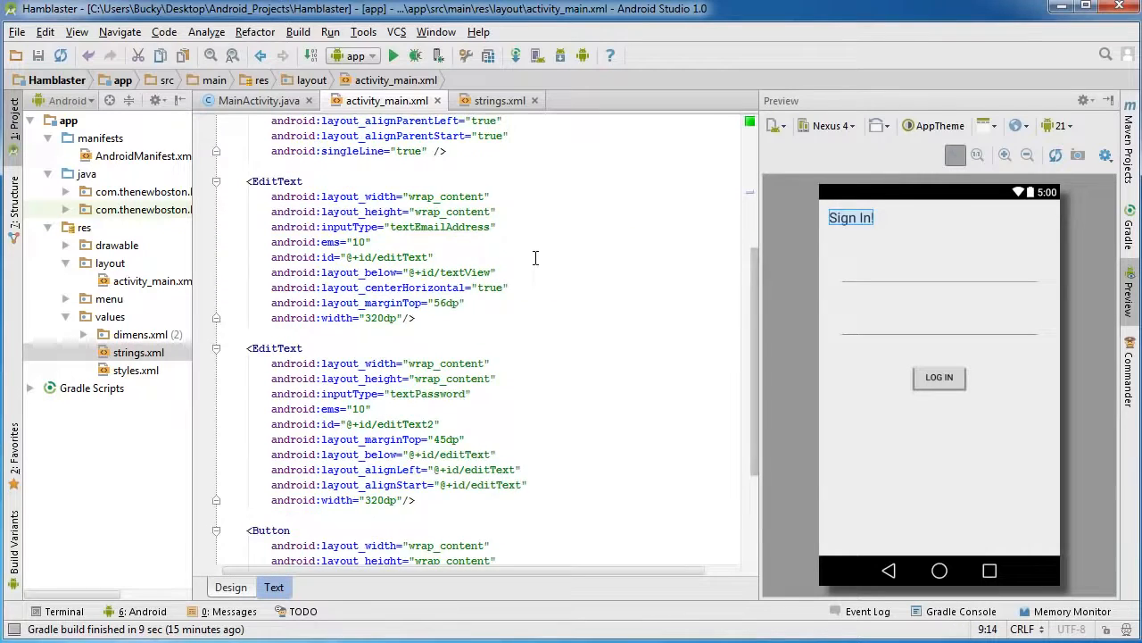
{"action": "scroll", "scroll_direction": "down", "scroll_amount": 3}
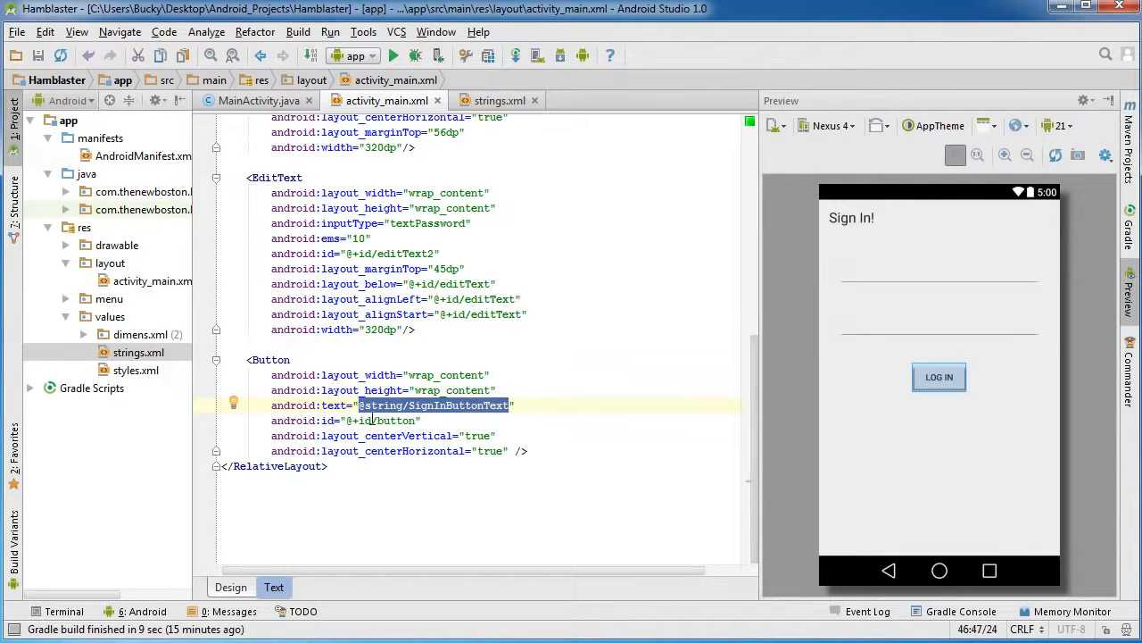
{"action": "mouse_move", "coordinate": [420, 405]}
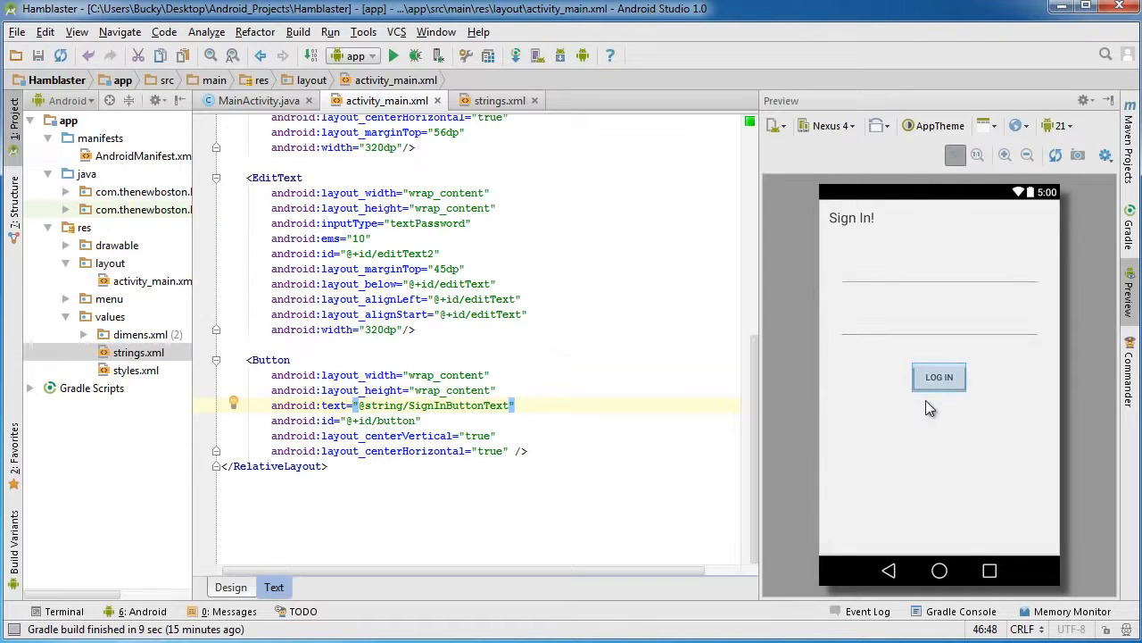
{"action": "mouse_move", "coordinate": [926, 440]}
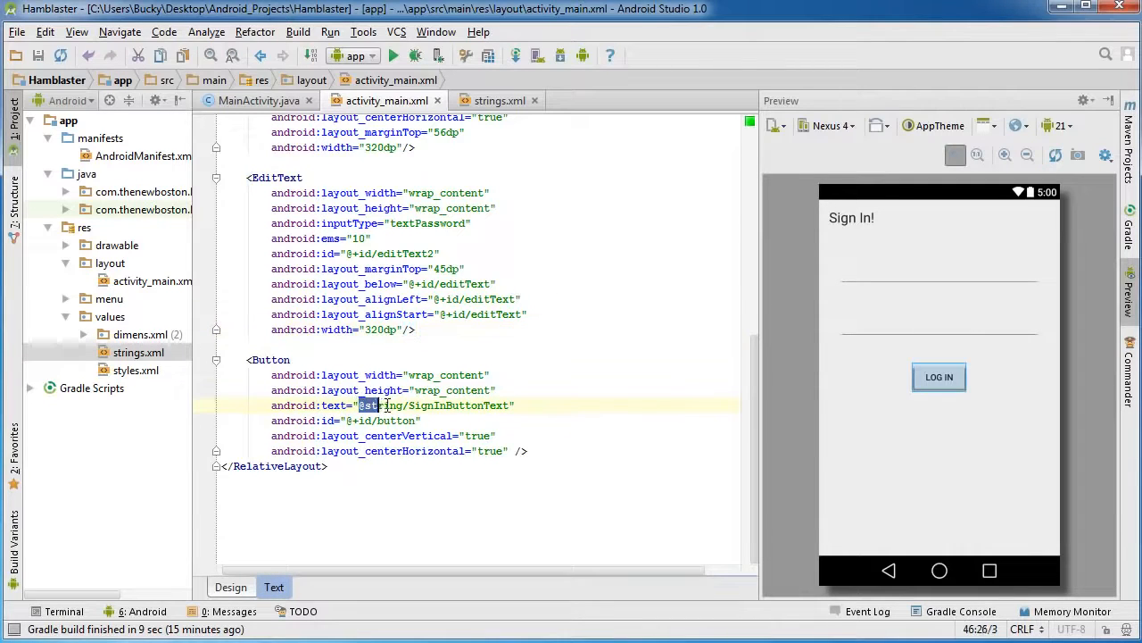
{"action": "left_click_drag", "start_coordinate": [360, 405], "coordinate": [509, 405]}
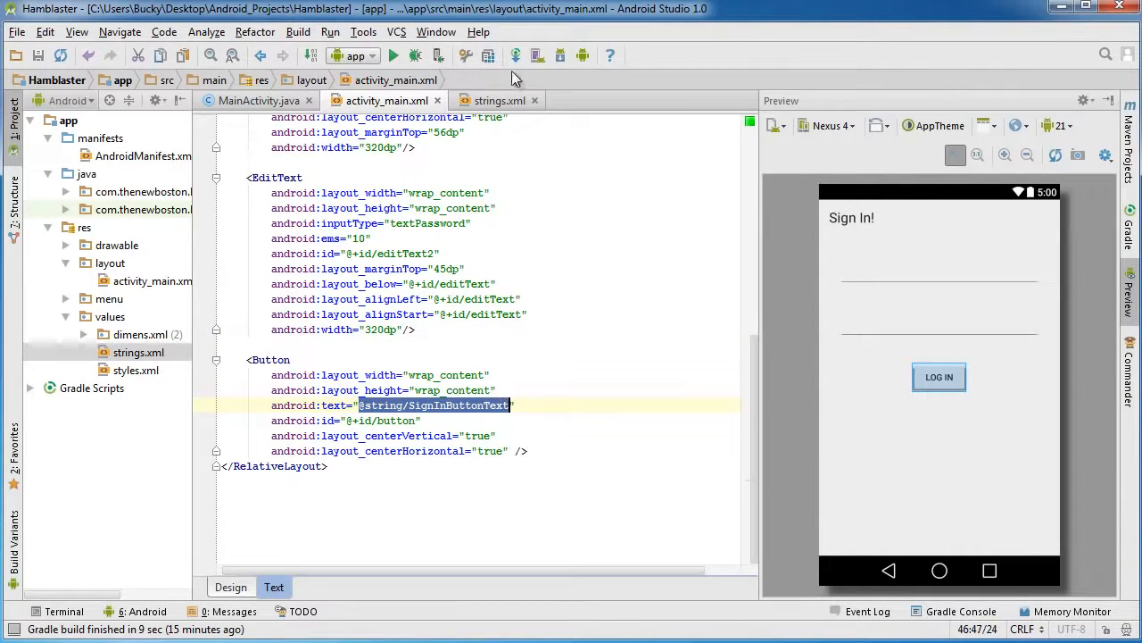
- View strings.xml, showing SignInTitle and SignInButtonText with value 'Log In'
{"action": "left_click", "coordinate": [496, 100]}
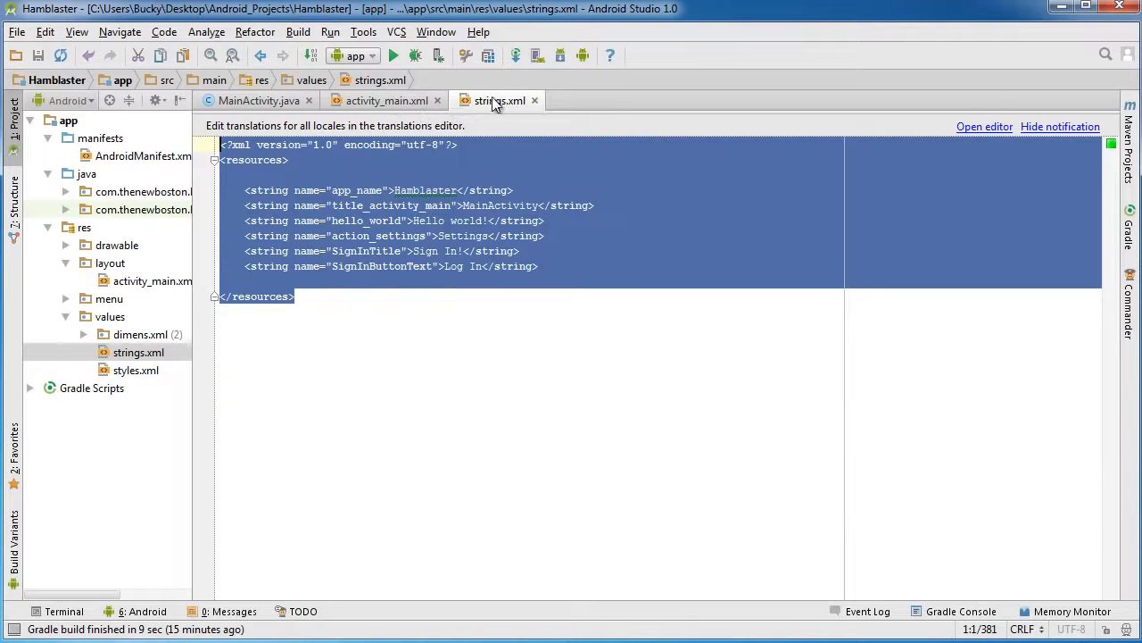
{"action": "mouse_move", "coordinate": [538, 106]}
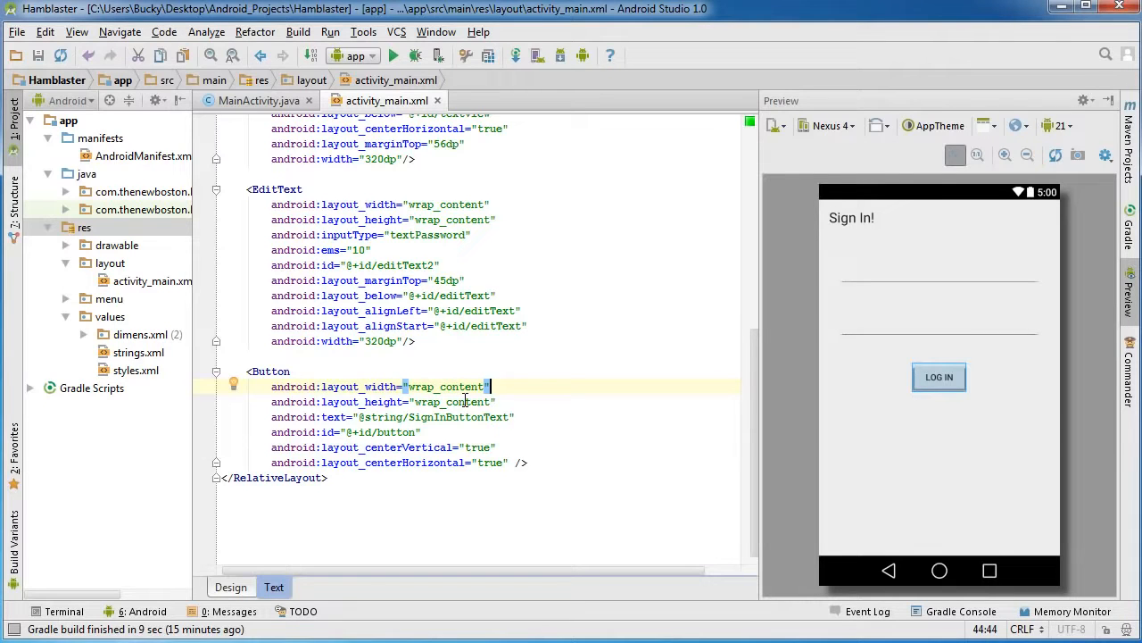
{"action": "mouse_move", "coordinate": [457, 417]}
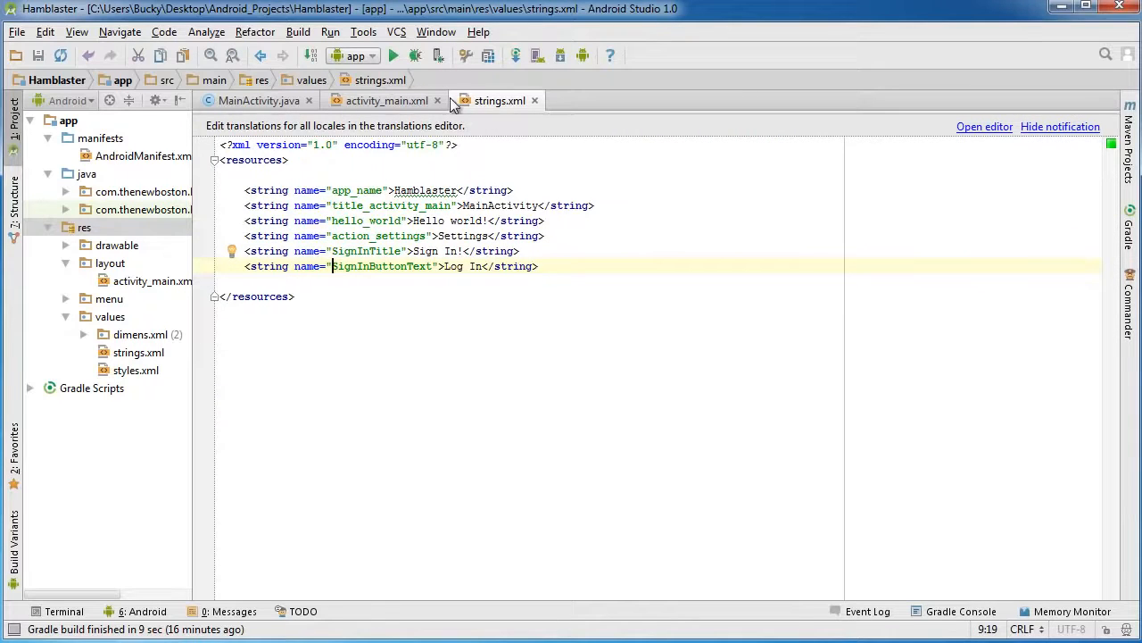
- Remove the '!' from SignInTitle so it reads 'Sign In', and check the layout
{"action": "left_click", "coordinate": [385, 100]}
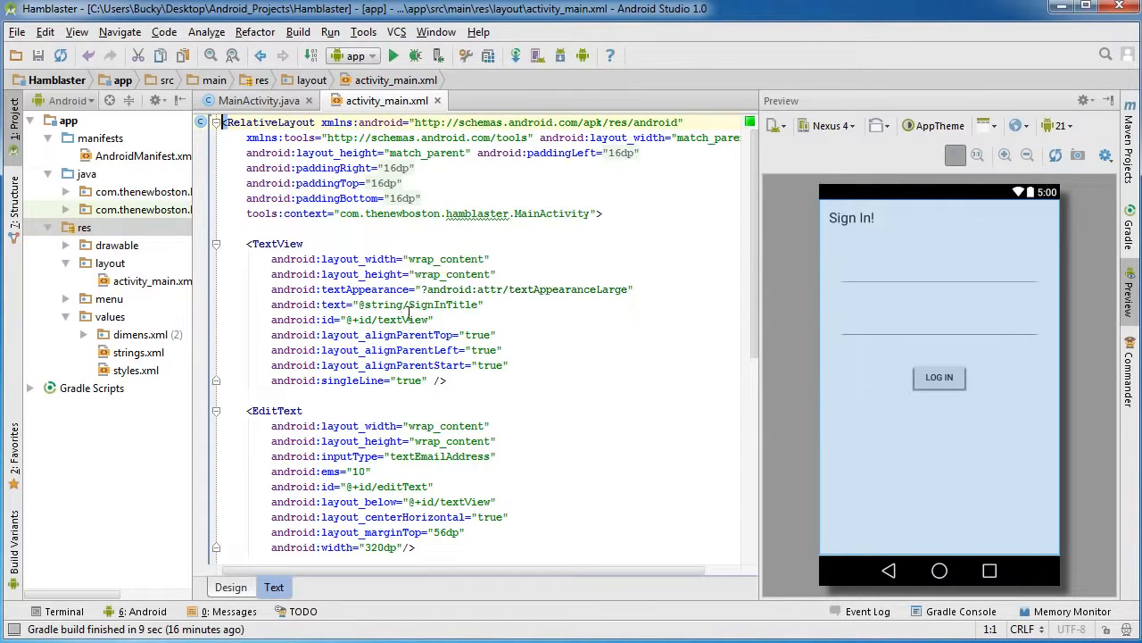
{"action": "mouse_move", "coordinate": [450, 312]}
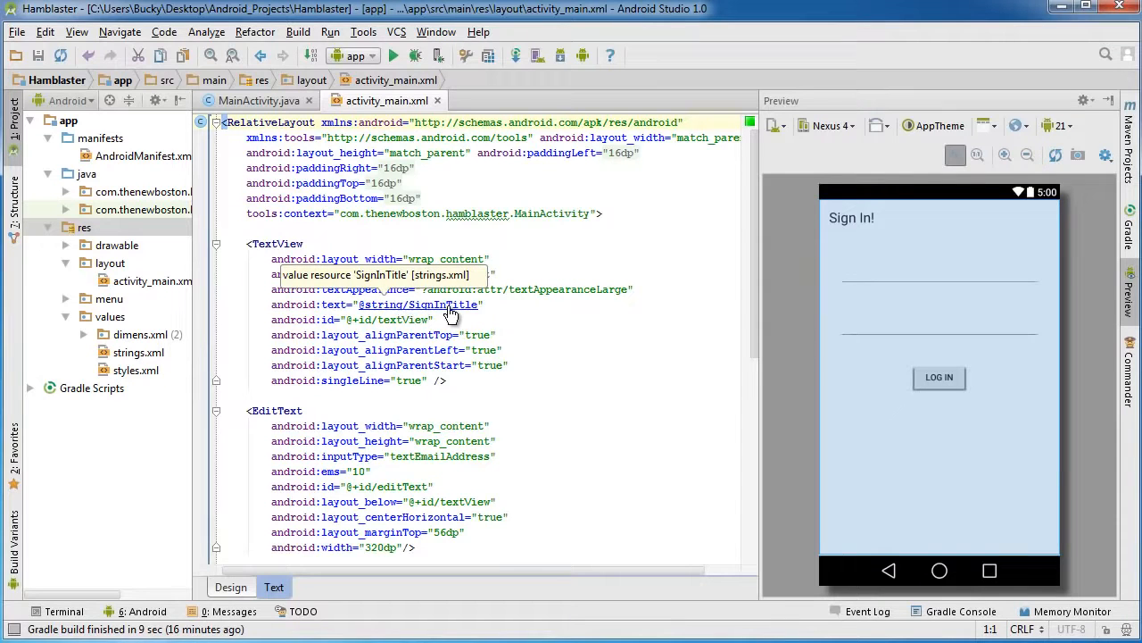
{"action": "left_click", "coordinate": [418, 304]}
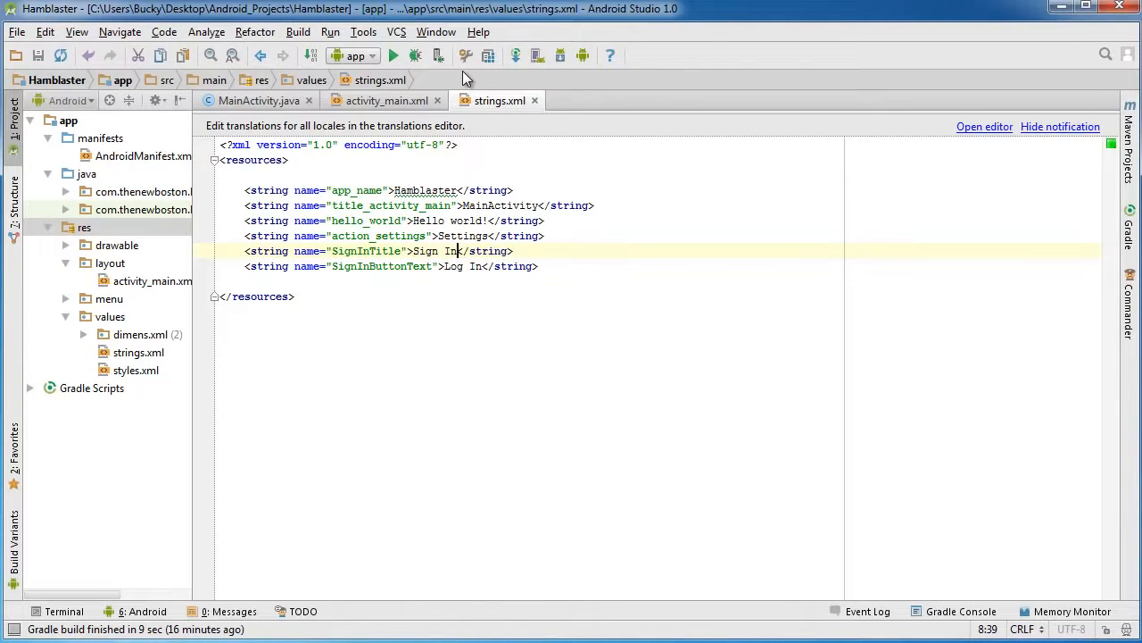
{"action": "left_click", "coordinate": [377, 100]}
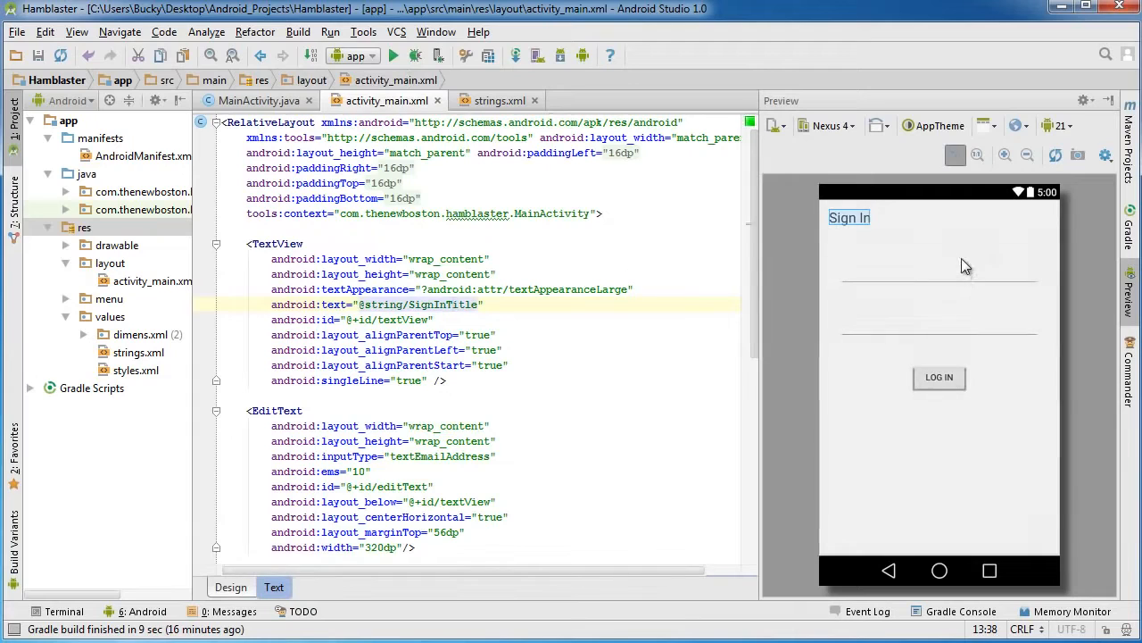
{"action": "mouse_move", "coordinate": [964, 241]}
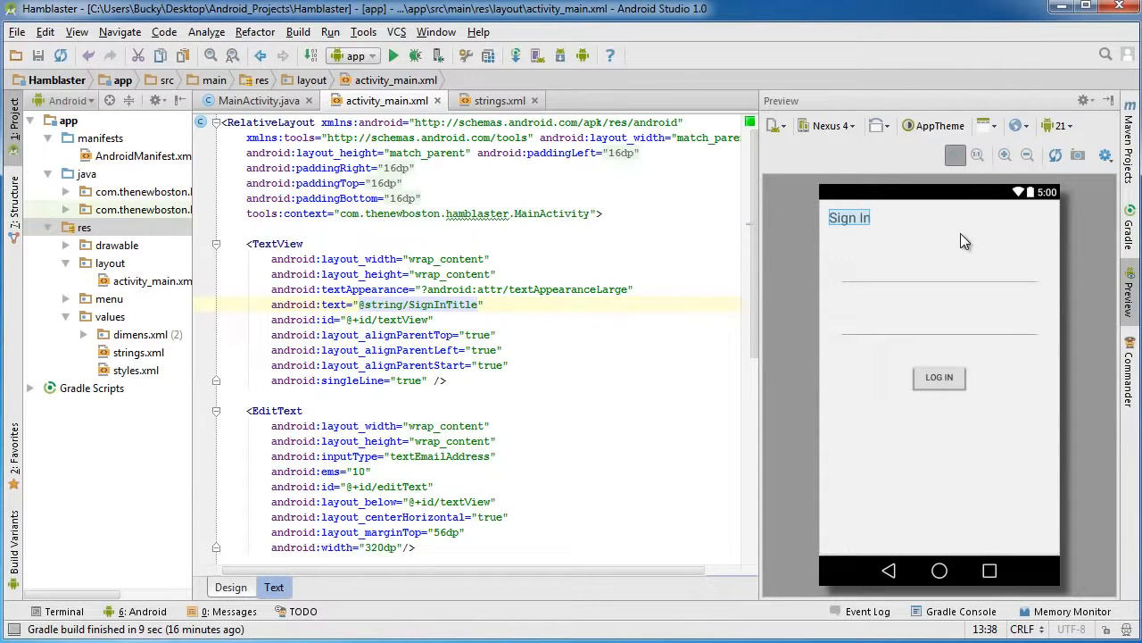
{"action": "left_click", "coordinate": [603, 475]}
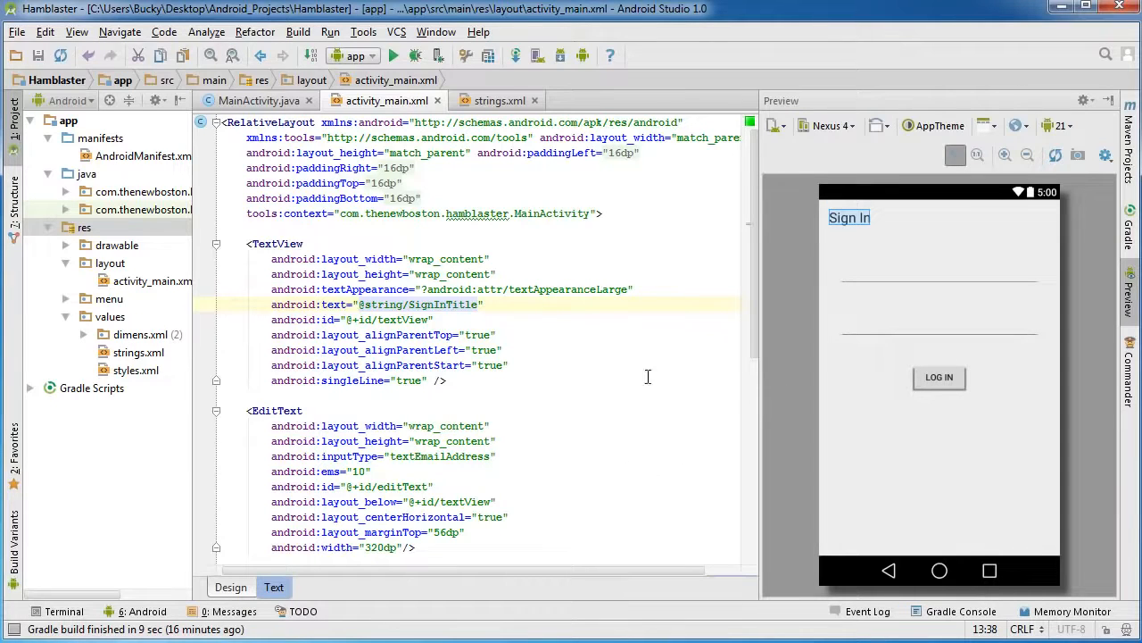
{"action": "left_click", "coordinate": [492, 100]}
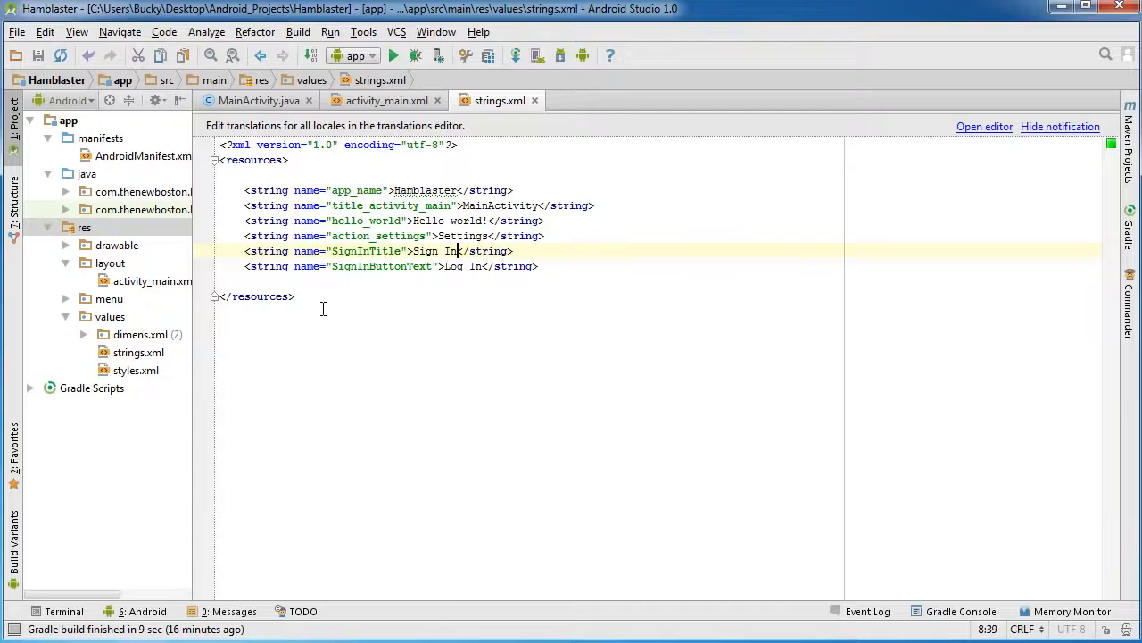
{"action": "left_click", "coordinate": [384, 100]}
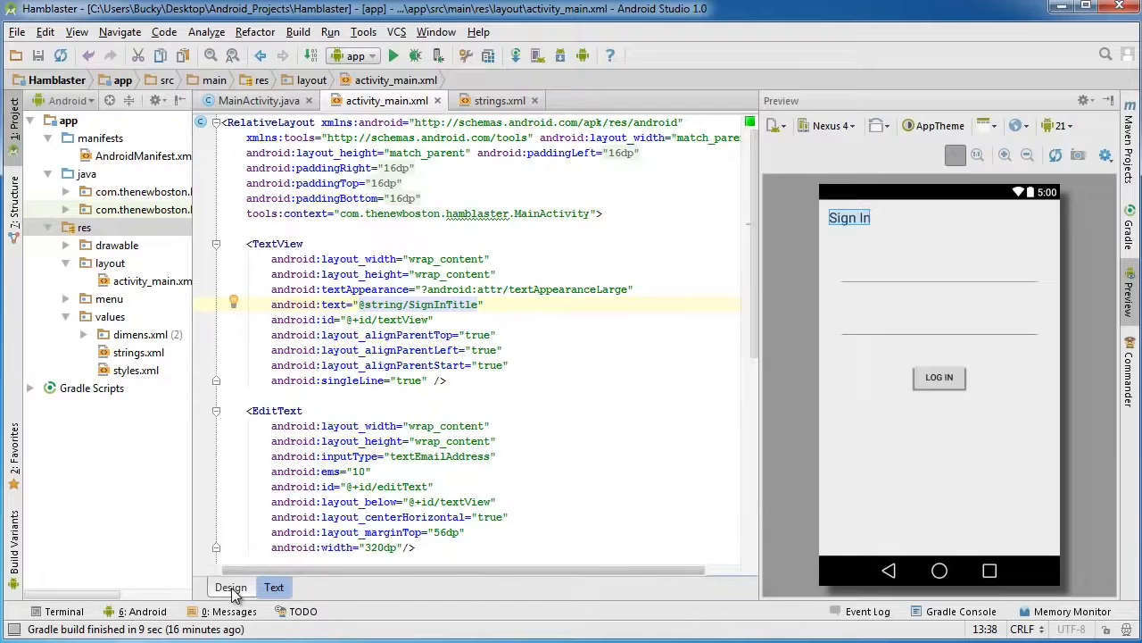
- Show activity_main in the Design view with the Component Tree listing title and button
{"action": "left_click", "coordinate": [230, 586]}
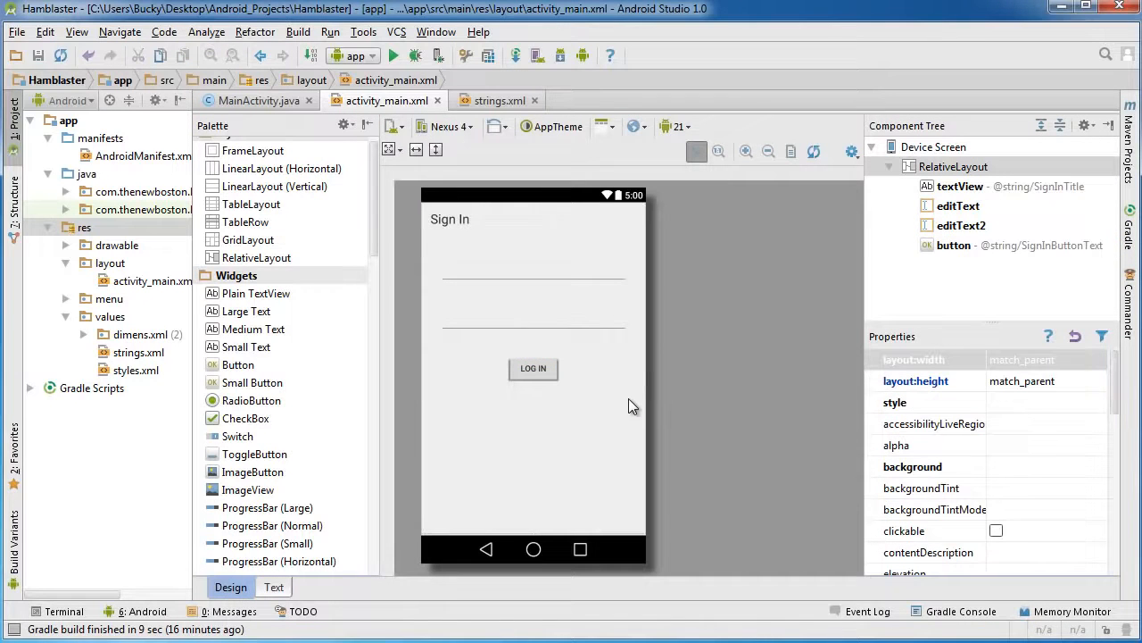
{"action": "mouse_move", "coordinate": [557, 467]}
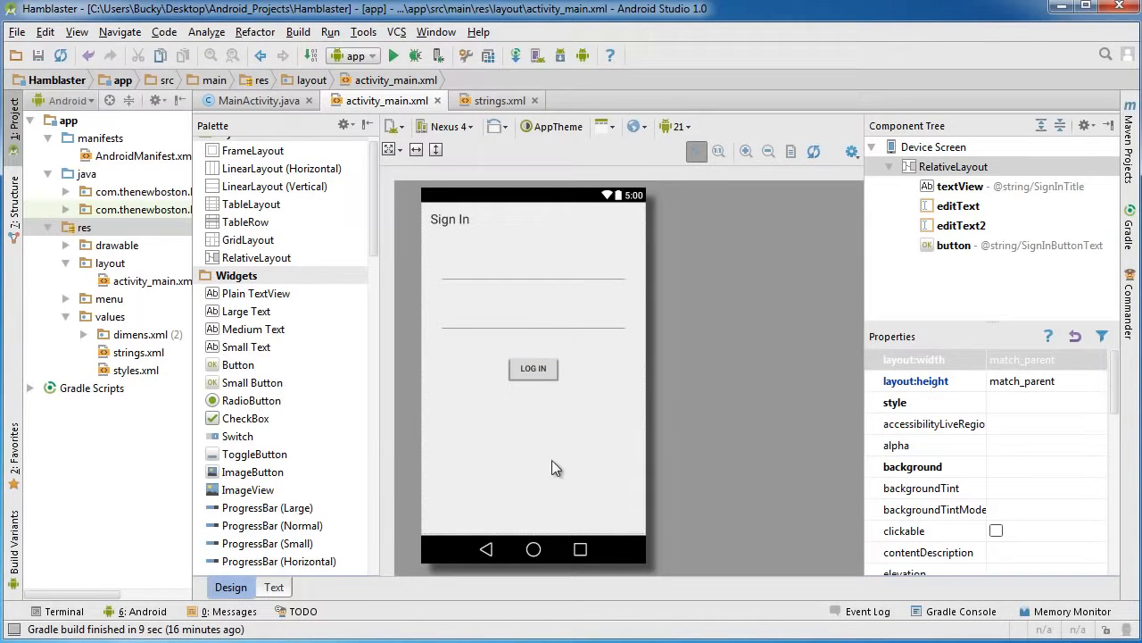
{"action": "mouse_move", "coordinate": [551, 235]}
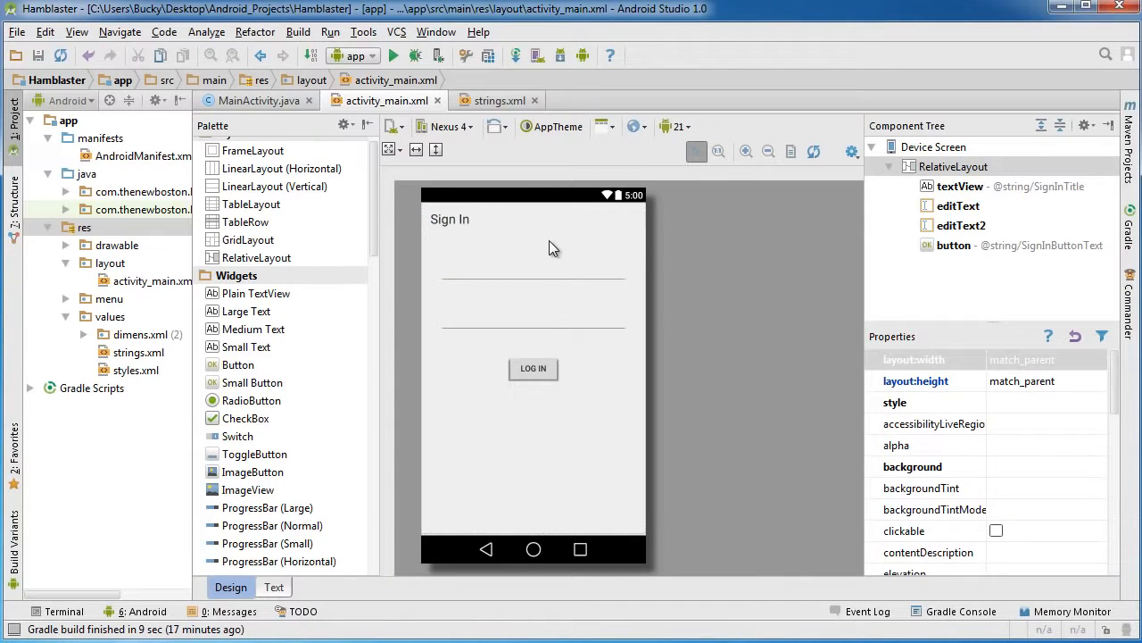
{"action": "mouse_move", "coordinate": [518, 342]}
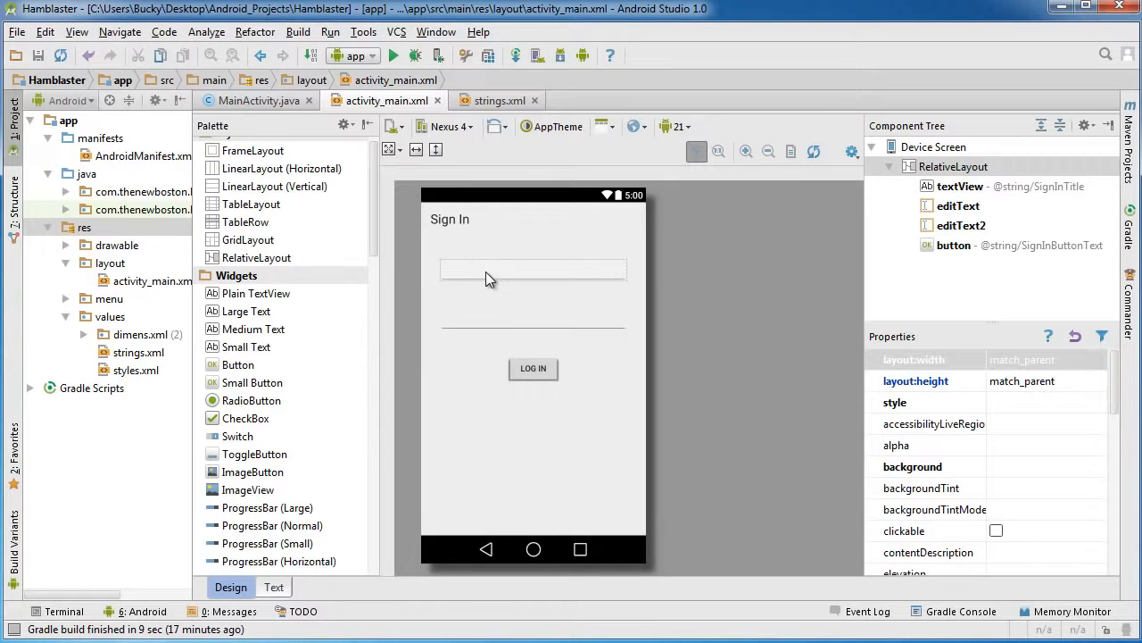
{"action": "mouse_move", "coordinate": [544, 292]}
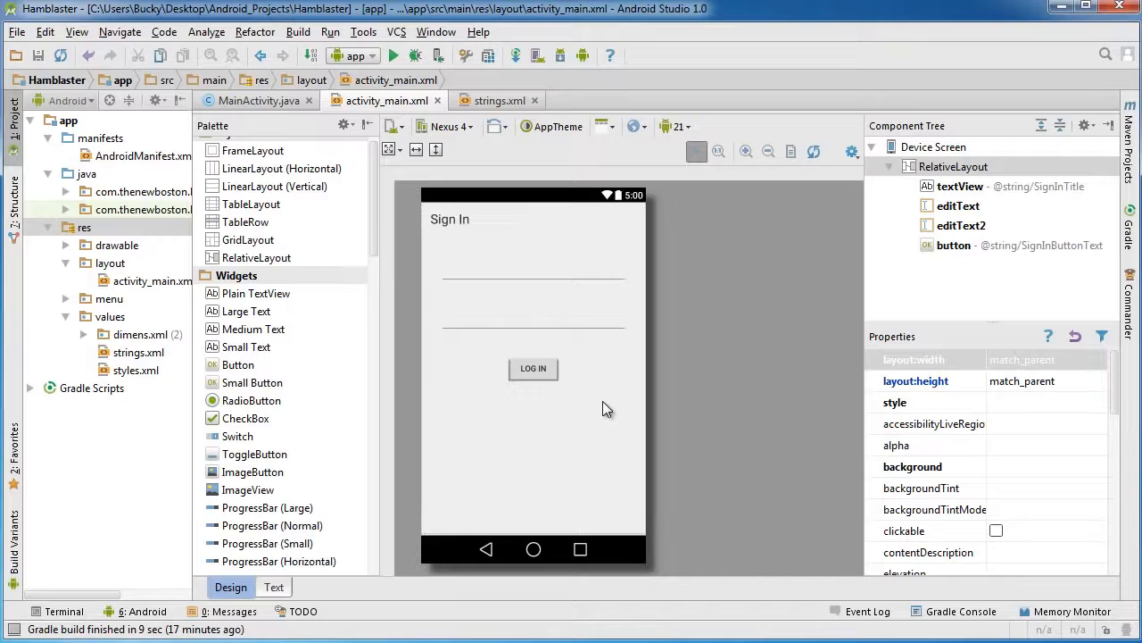
{"action": "mouse_move", "coordinate": [596, 457]}
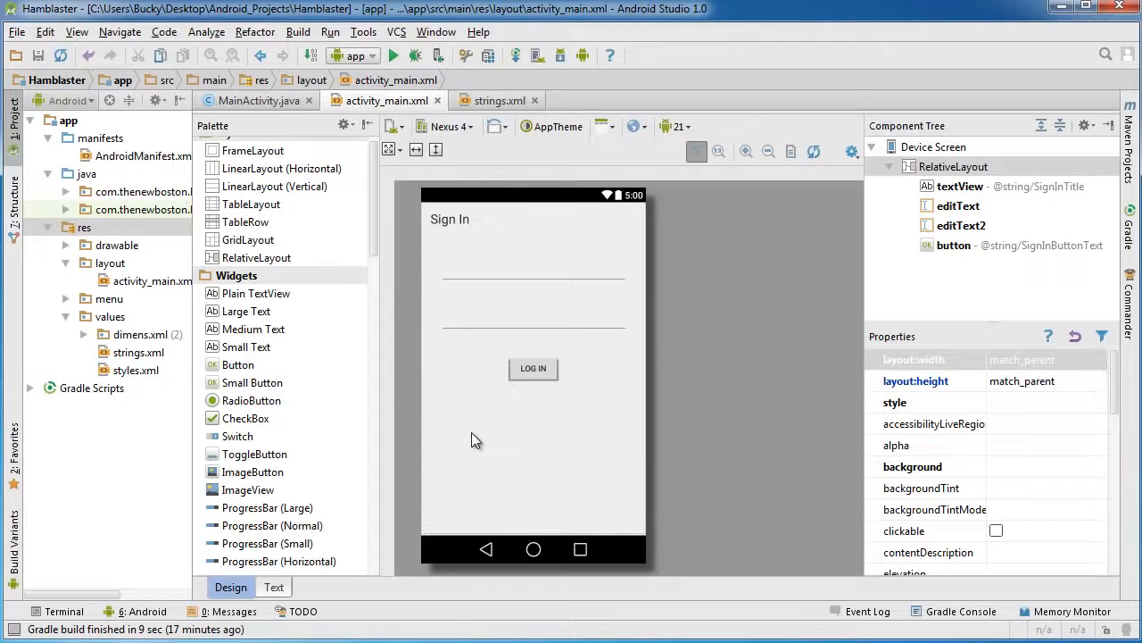
{"action": "mouse_move", "coordinate": [656, 313]}
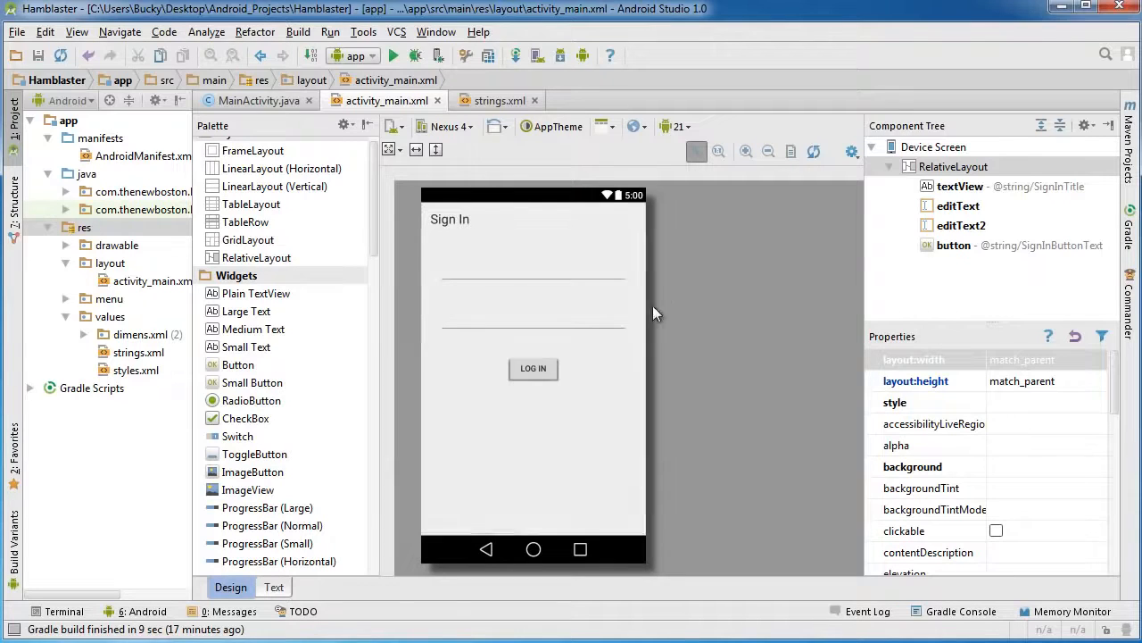
{"action": "mouse_move", "coordinate": [509, 311]}
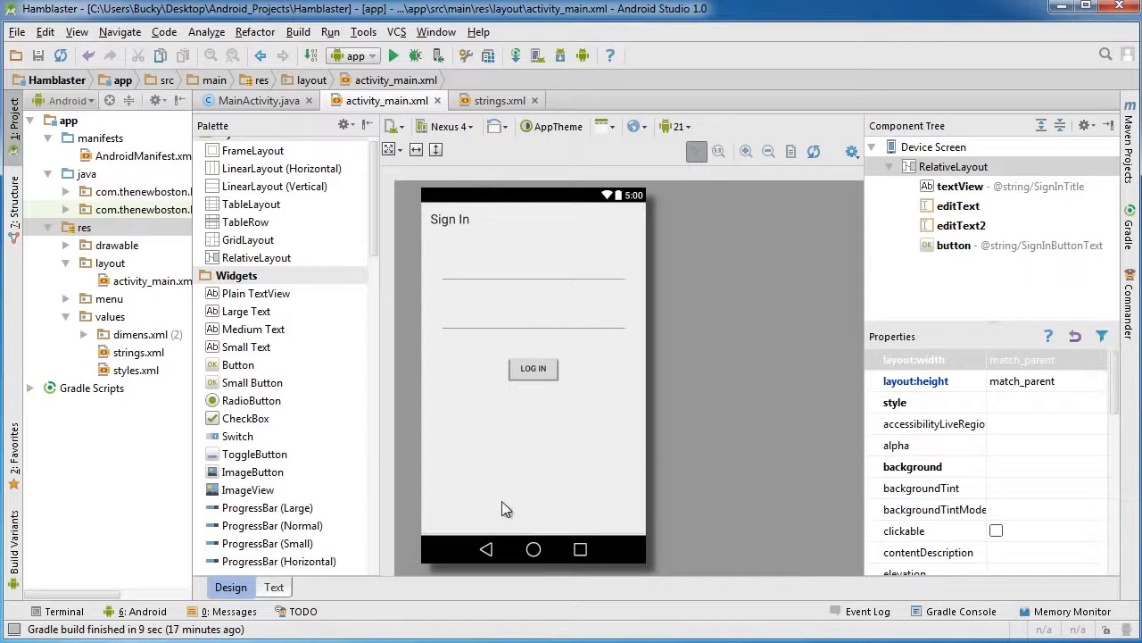
{"action": "mouse_move", "coordinate": [529, 442]}
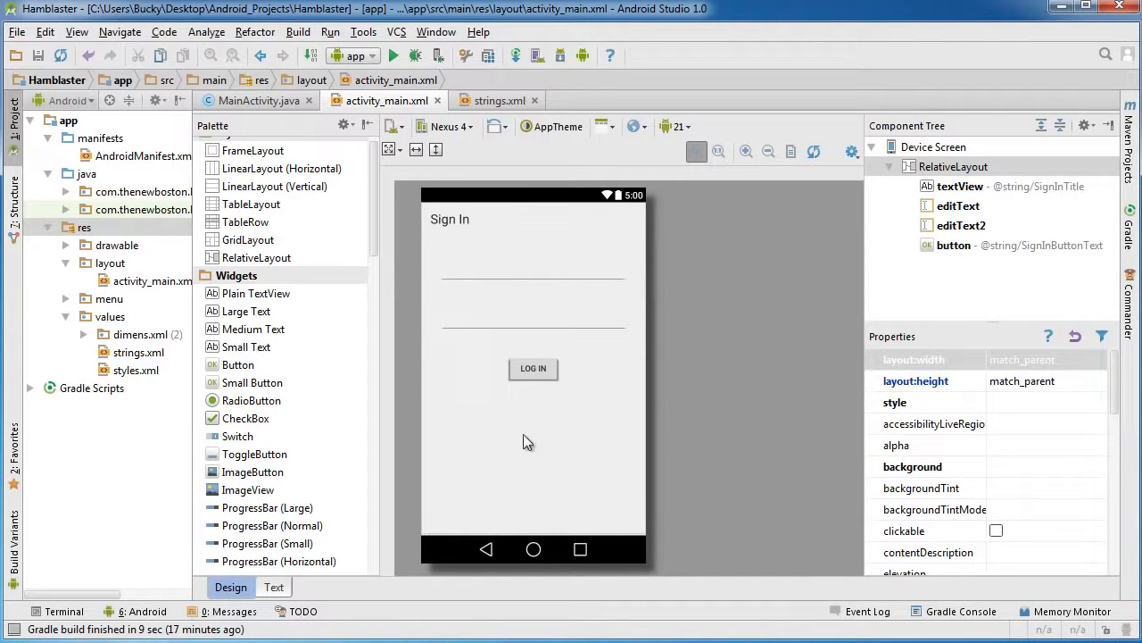
{"action": "mouse_move", "coordinate": [464, 427]}
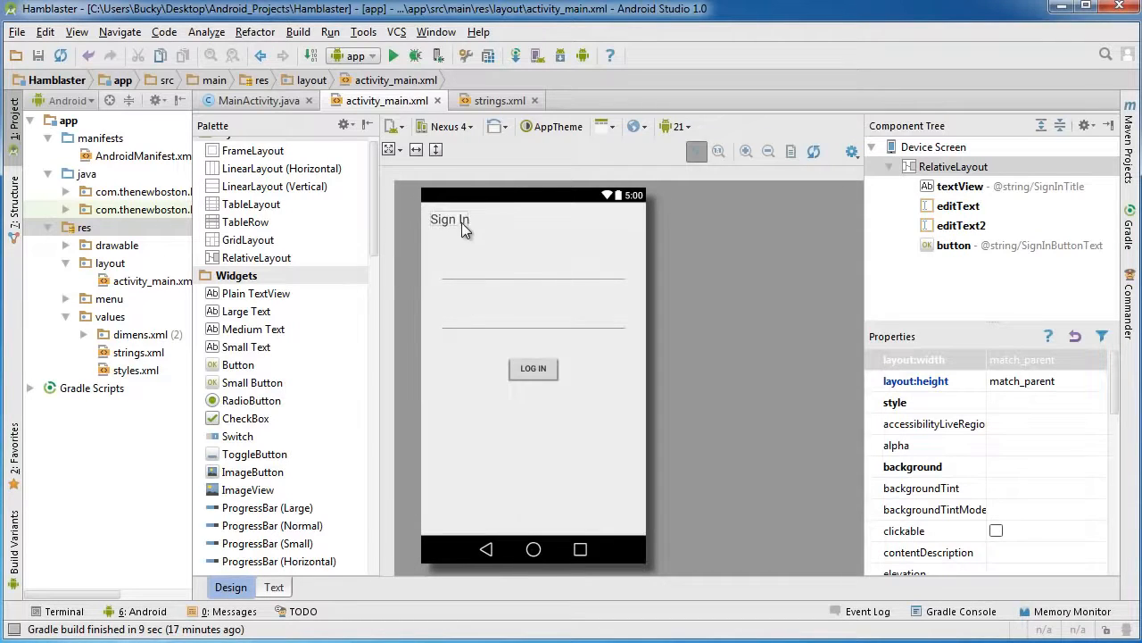
{"action": "mouse_move", "coordinate": [567, 226]}
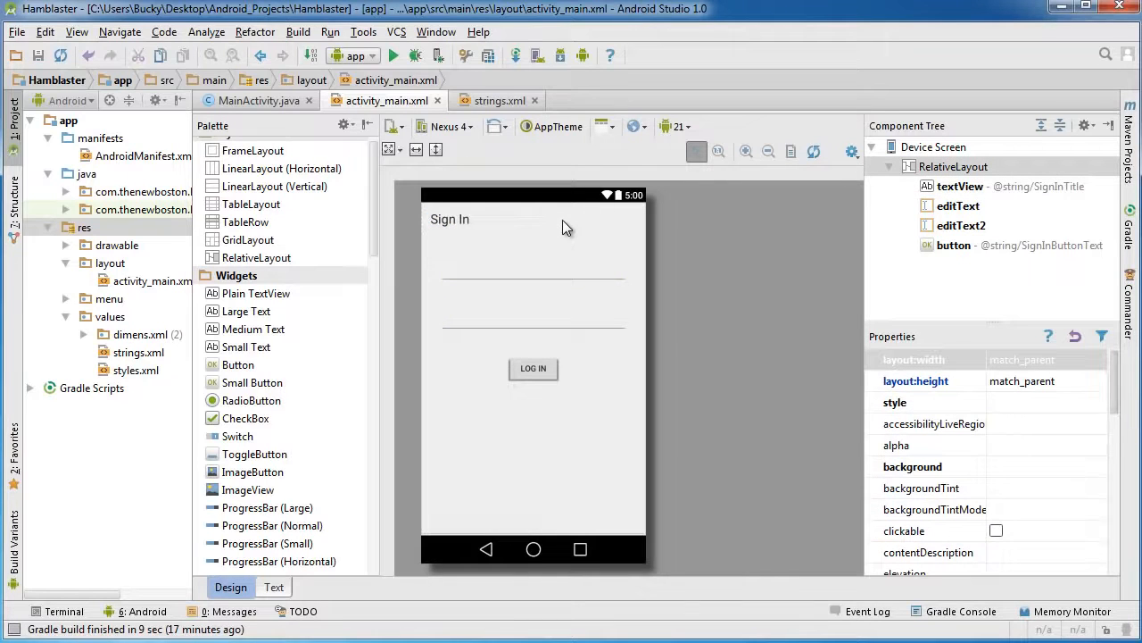
{"action": "mouse_move", "coordinate": [553, 264]}
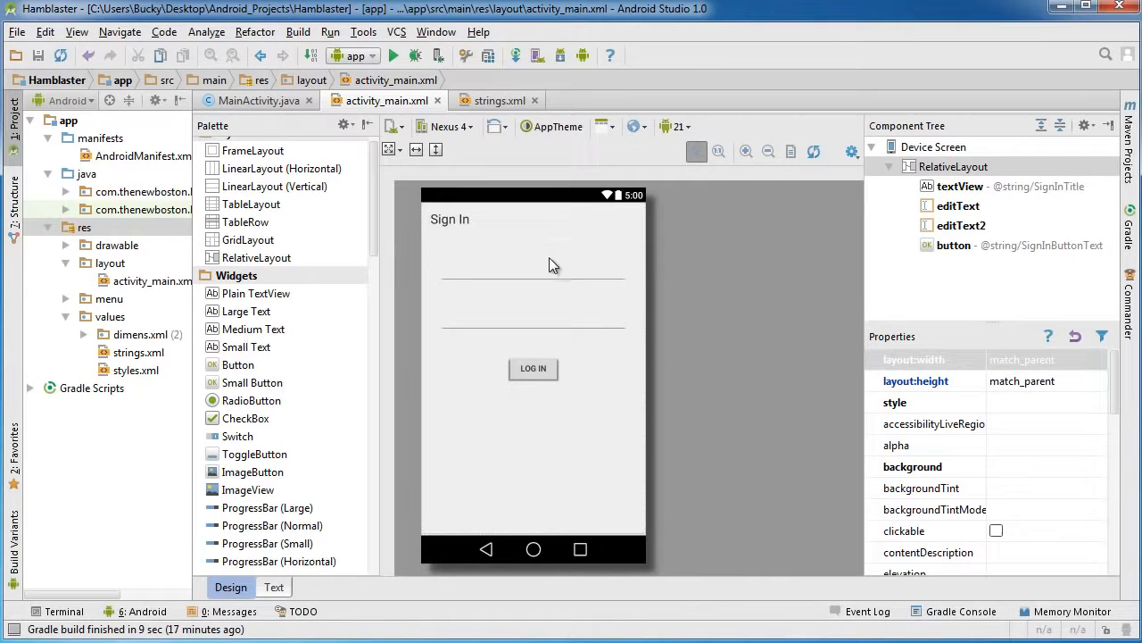
{"action": "mouse_move", "coordinate": [500, 268]}
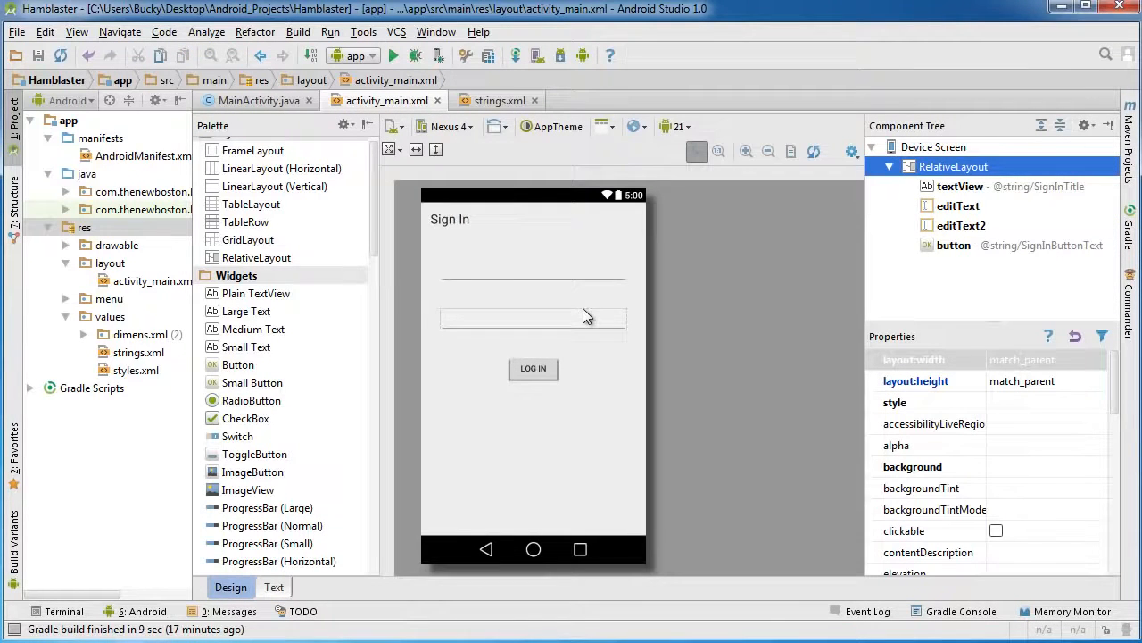
{"action": "left_click", "coordinate": [259, 100]}
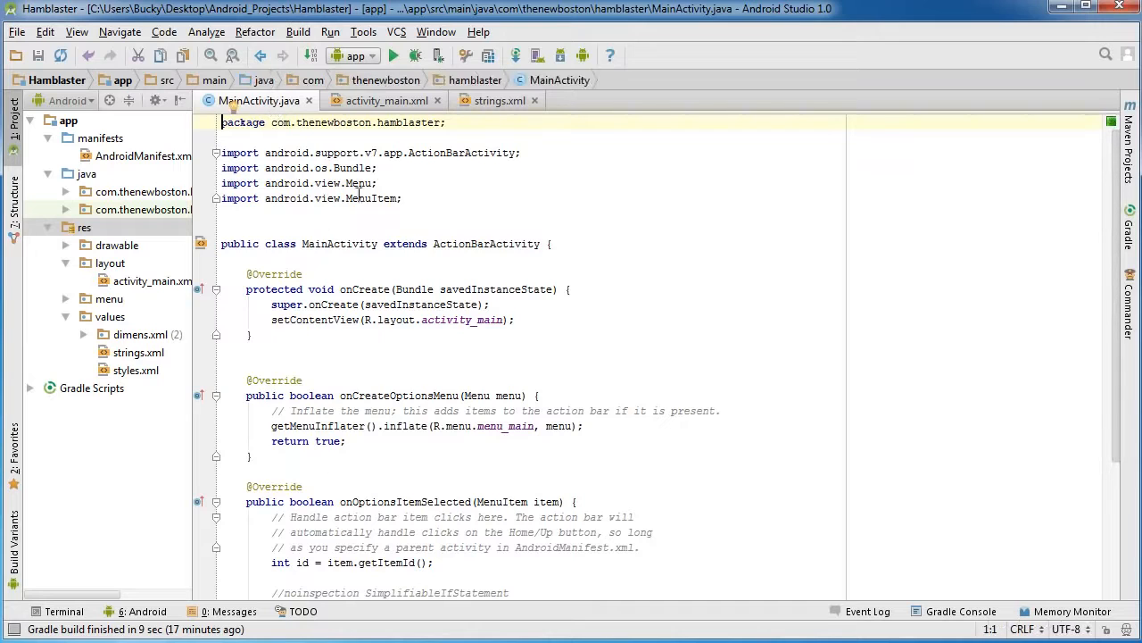
{"action": "left_click", "coordinate": [385, 100]}
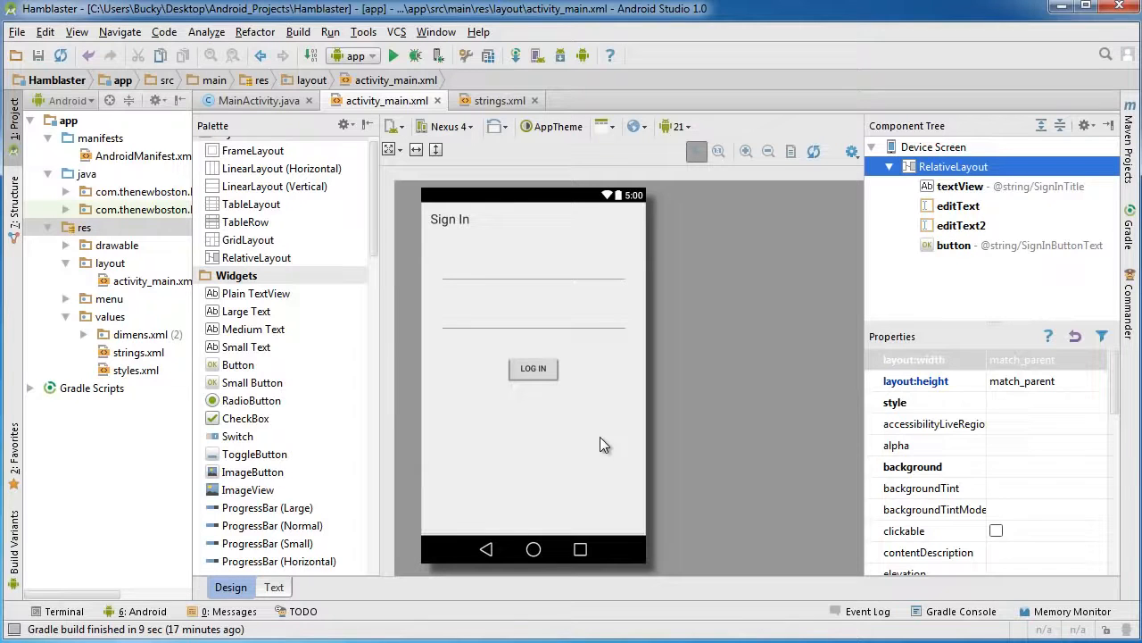
{"action": "mouse_move", "coordinate": [596, 443]}
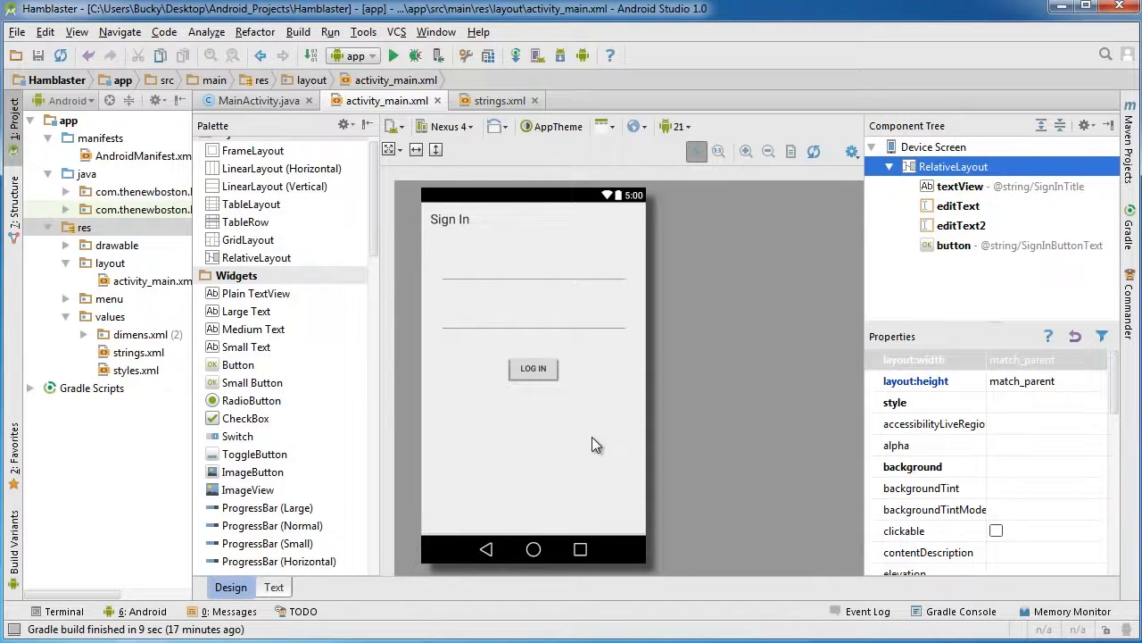